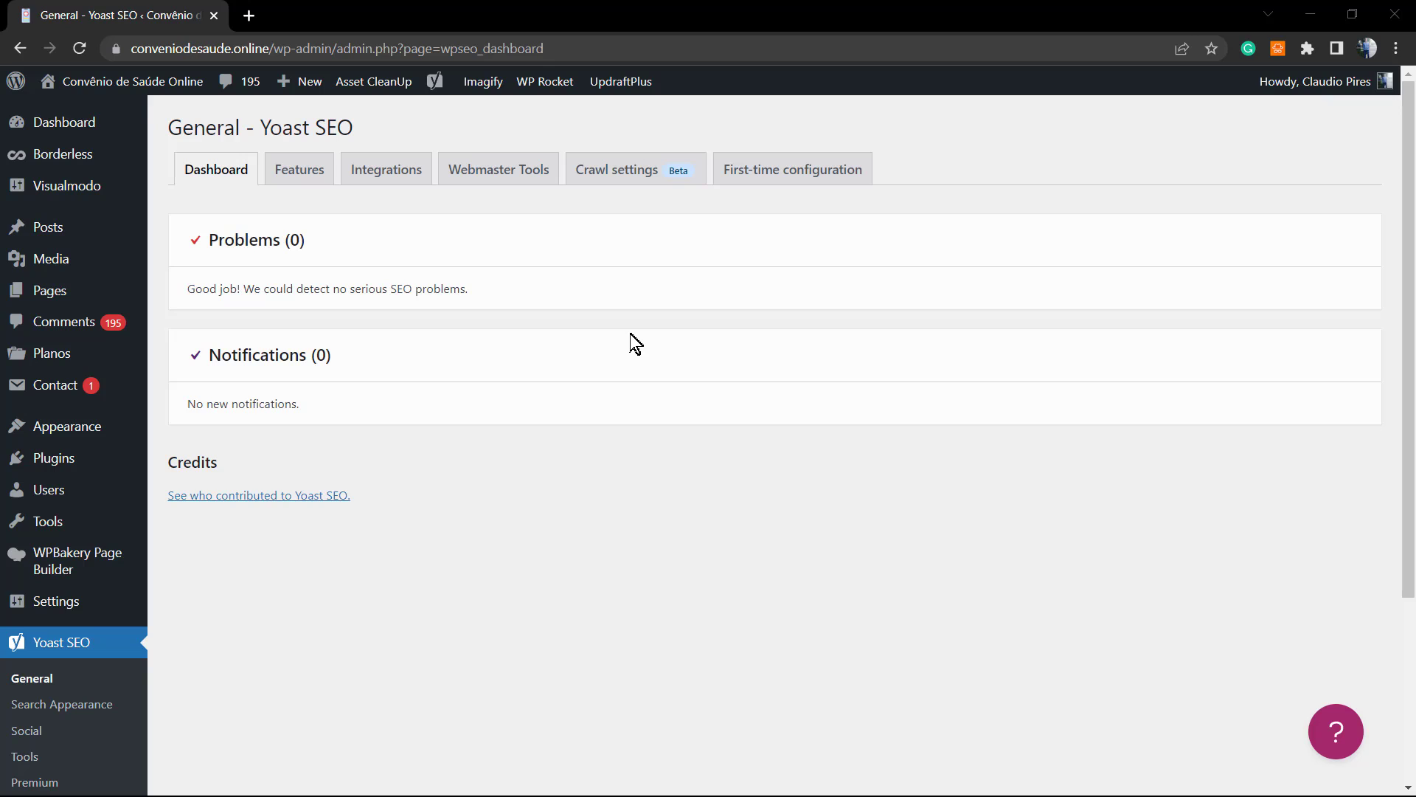
mouse_move(579, 387)
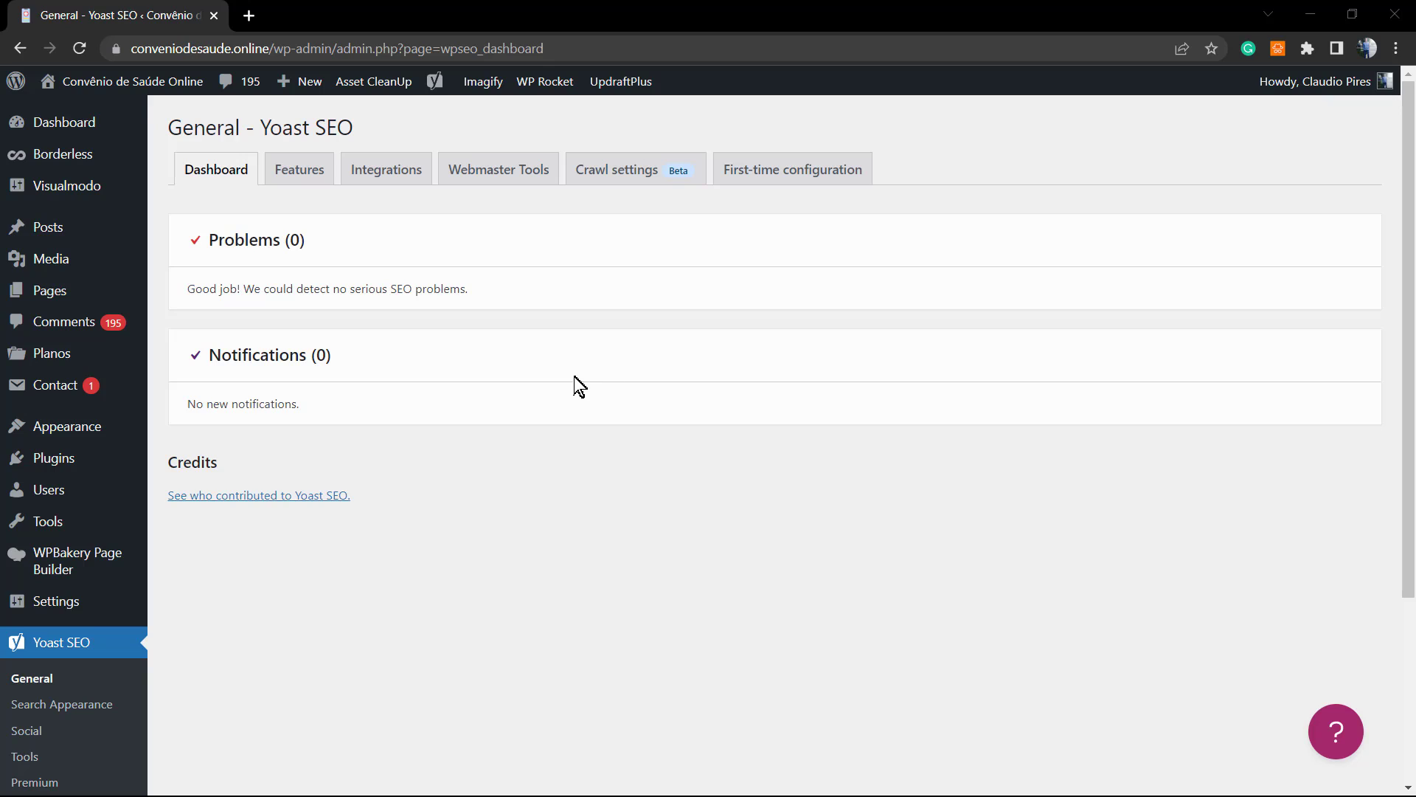
mouse_move(625, 395)
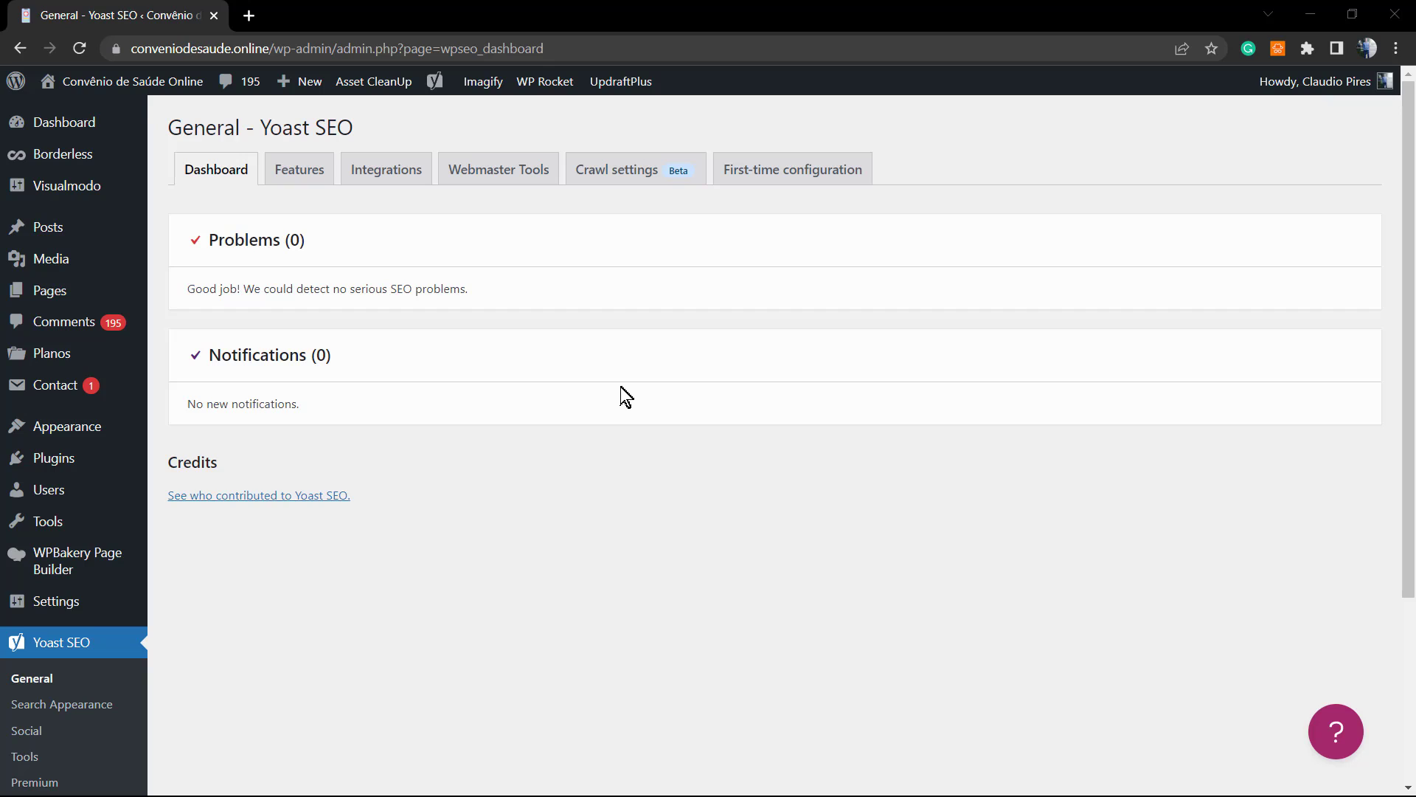
mouse_move(618, 401)
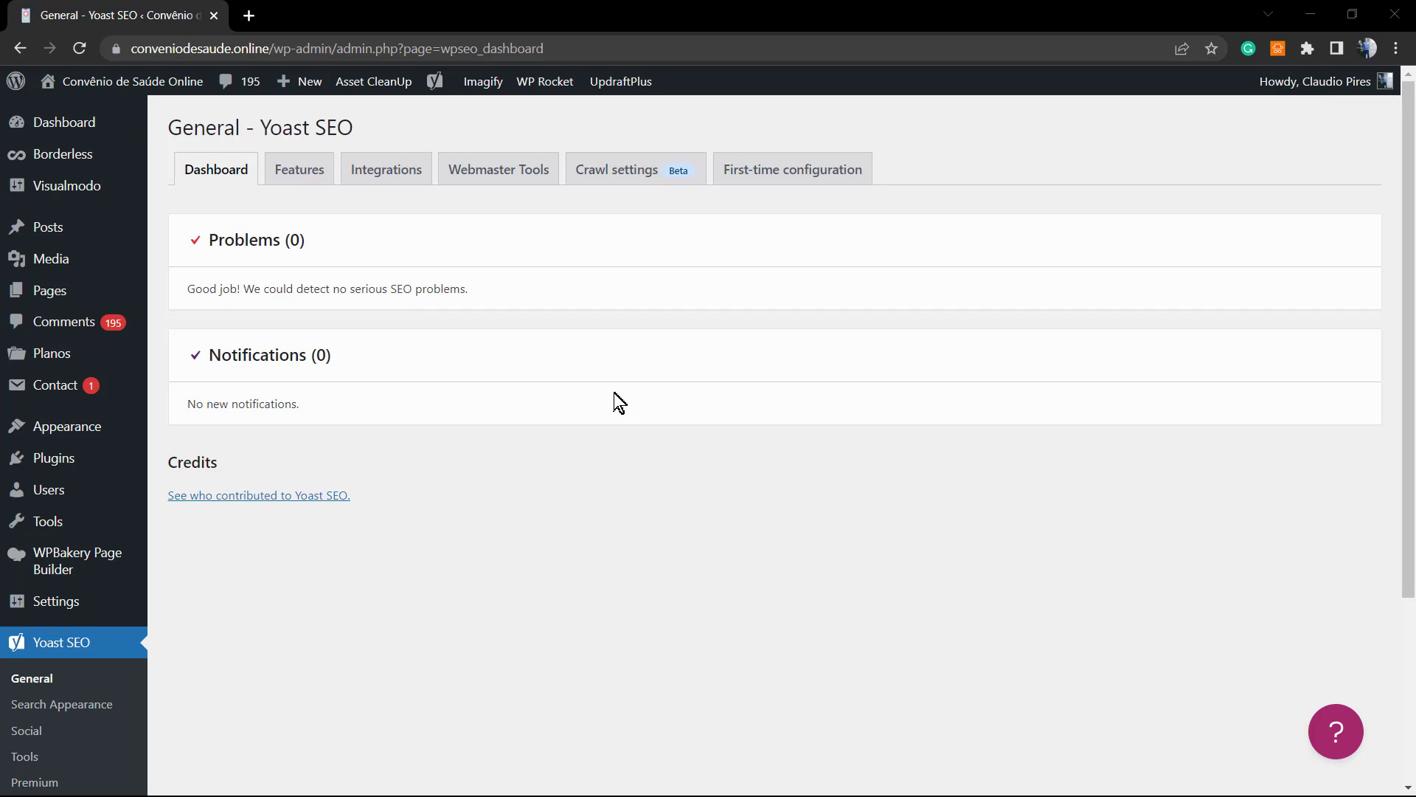
mouse_move(561, 540)
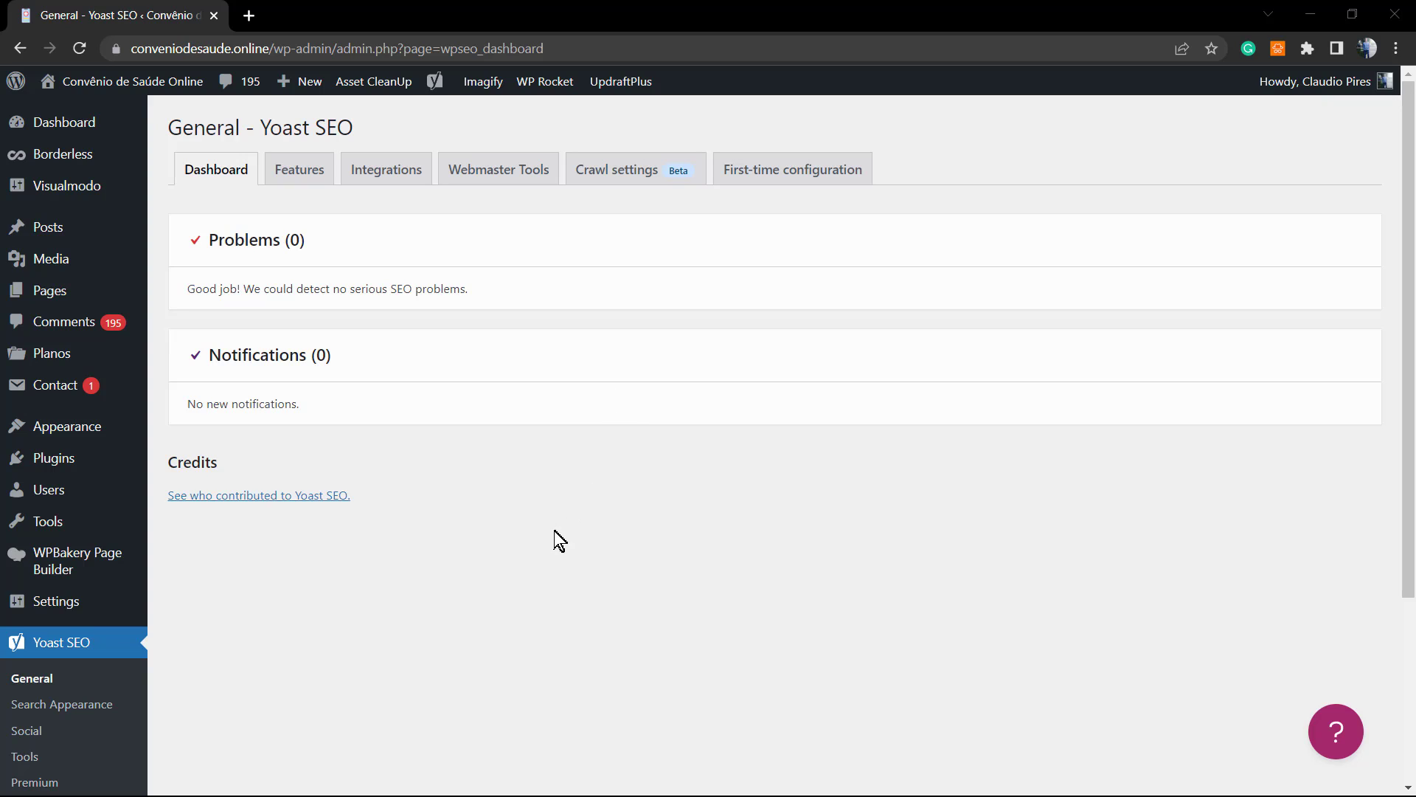
mouse_move(481, 522)
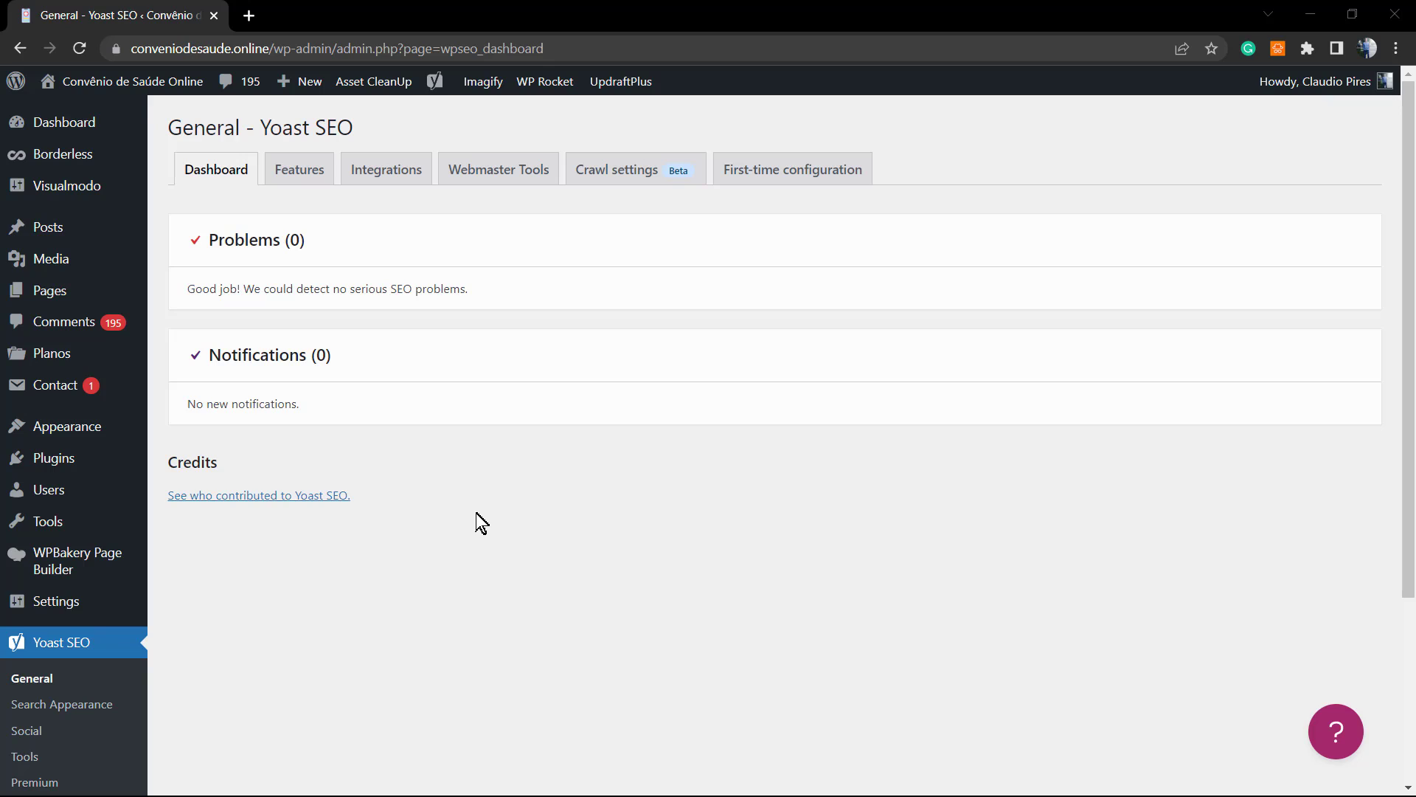
mouse_move(569, 480)
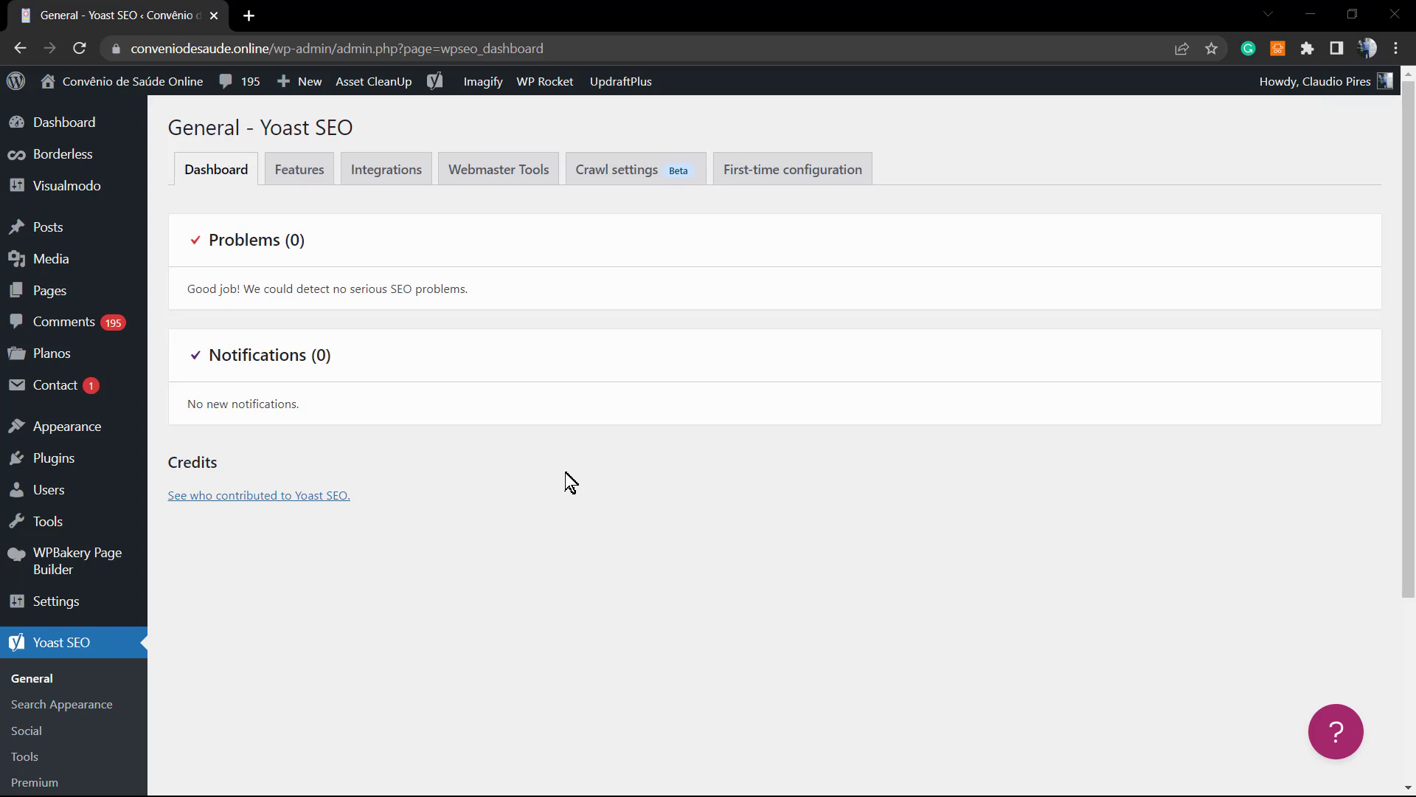
mouse_move(531, 497)
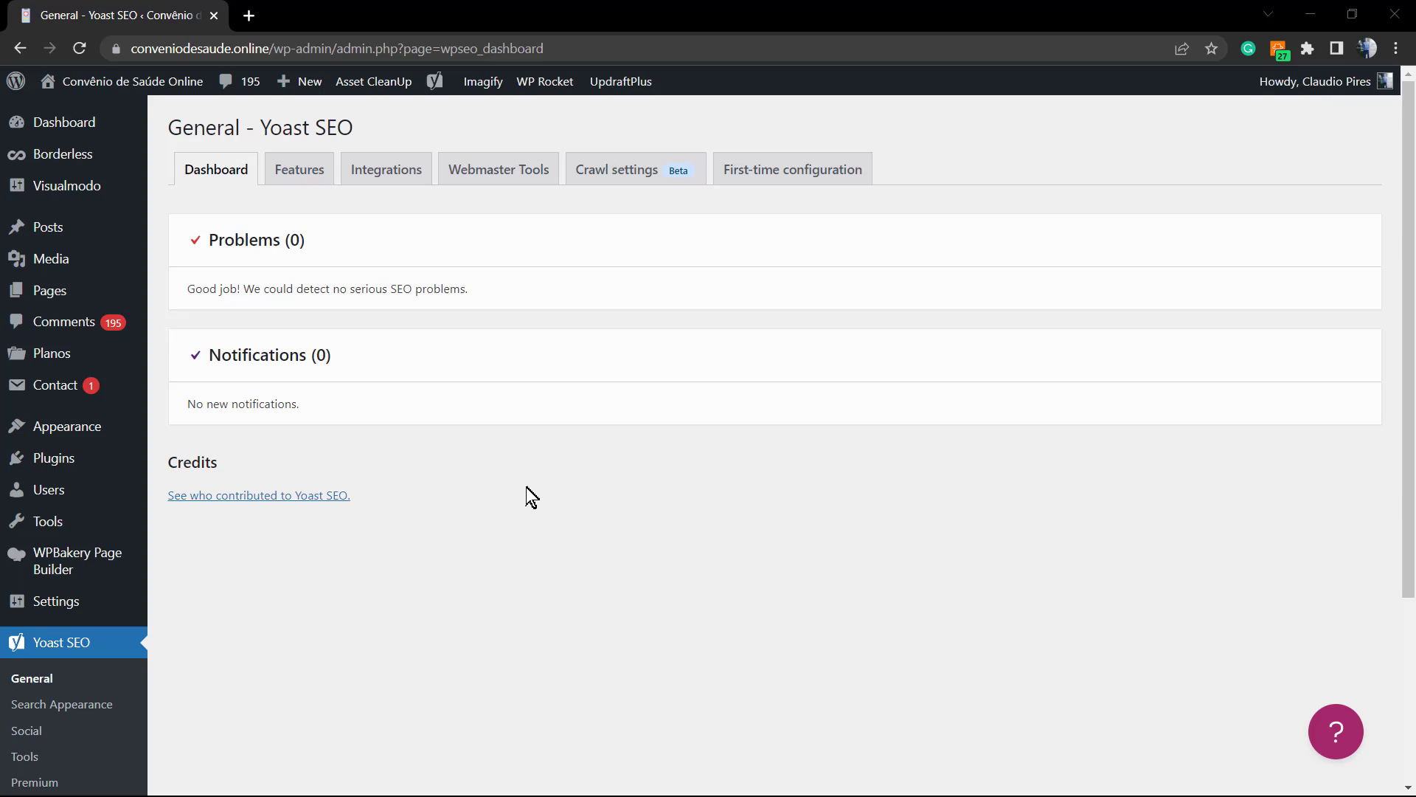
mouse_move(524, 501)
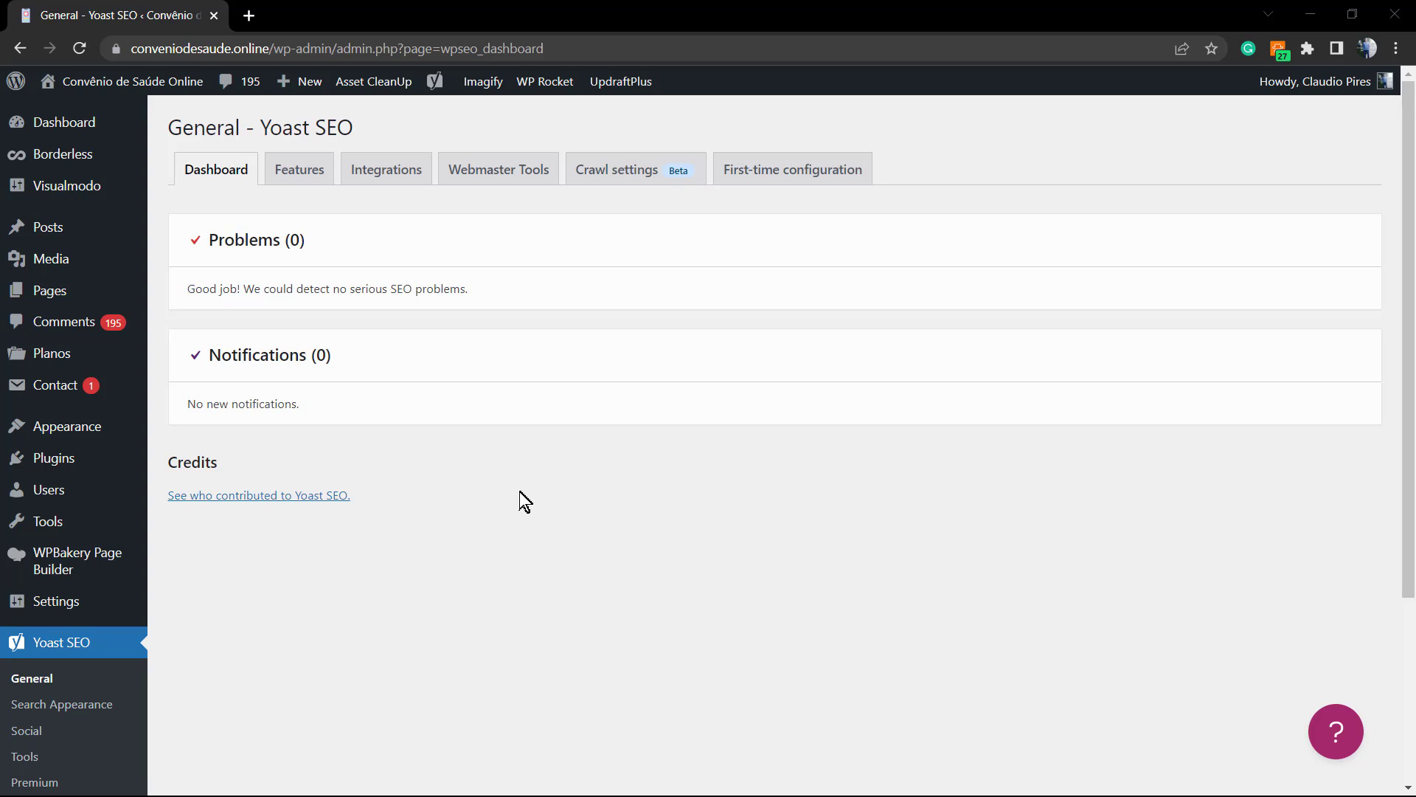
Step: Go to the Yoast SEO Tools page and highlight the SEO data optimization description
scroll(down, 3)
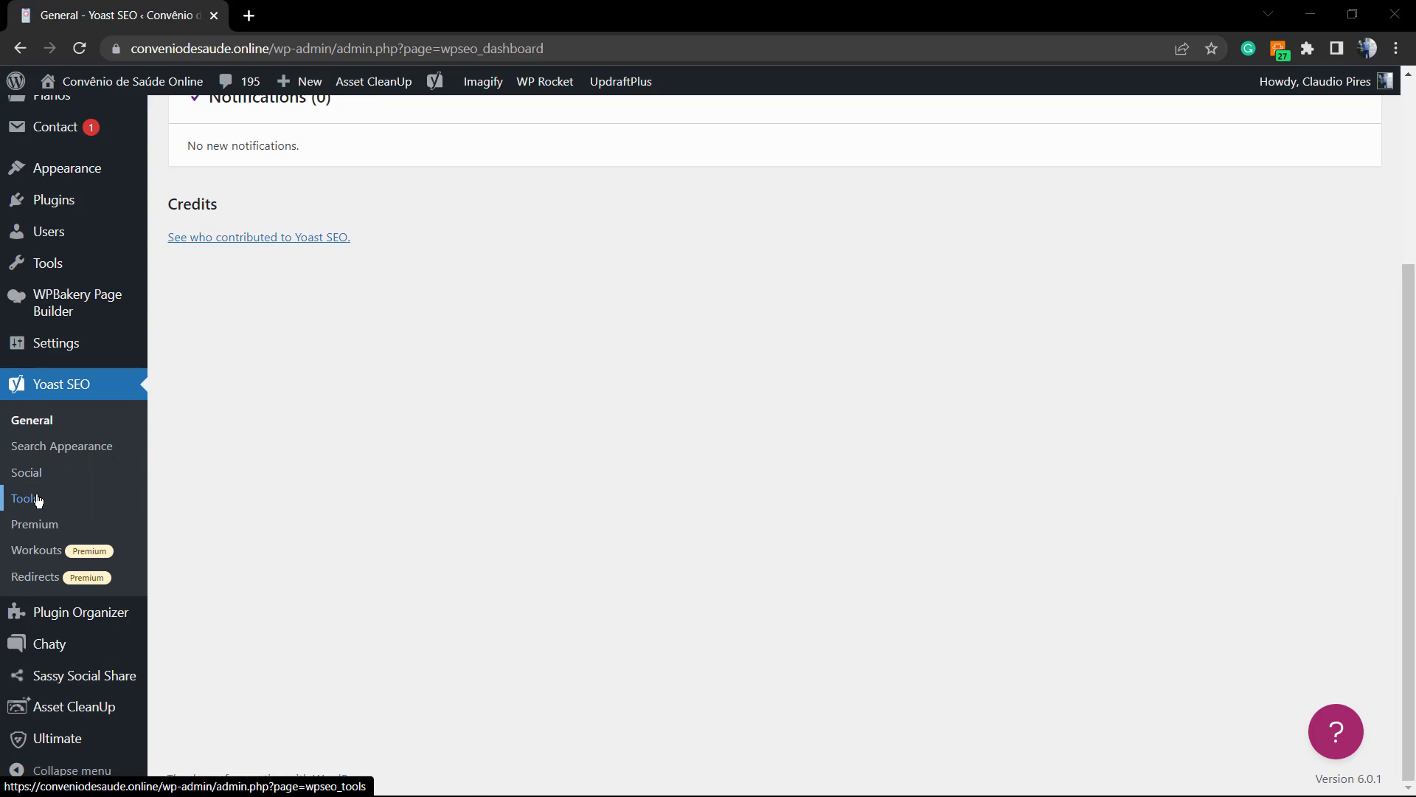
click(25, 497)
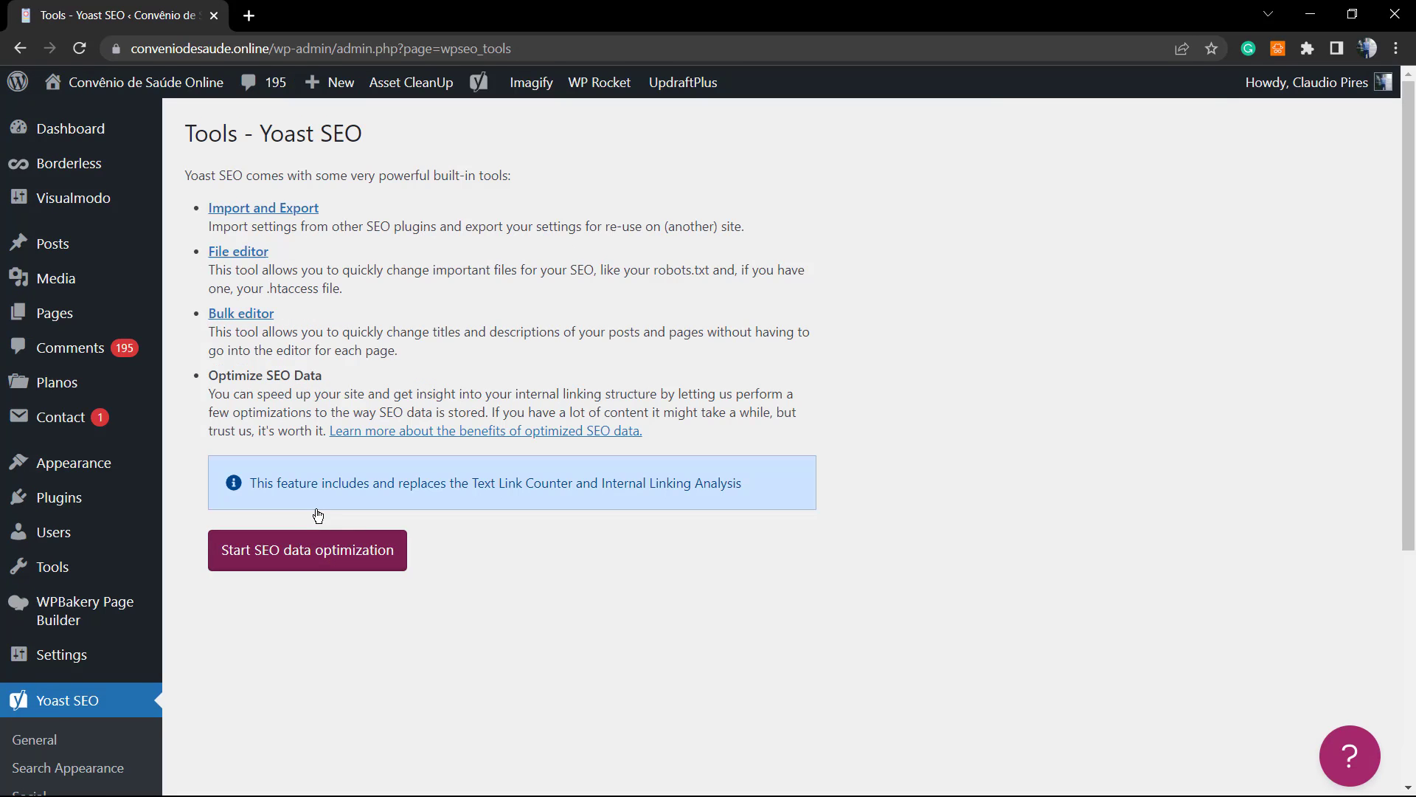
drag(251, 483, 741, 482)
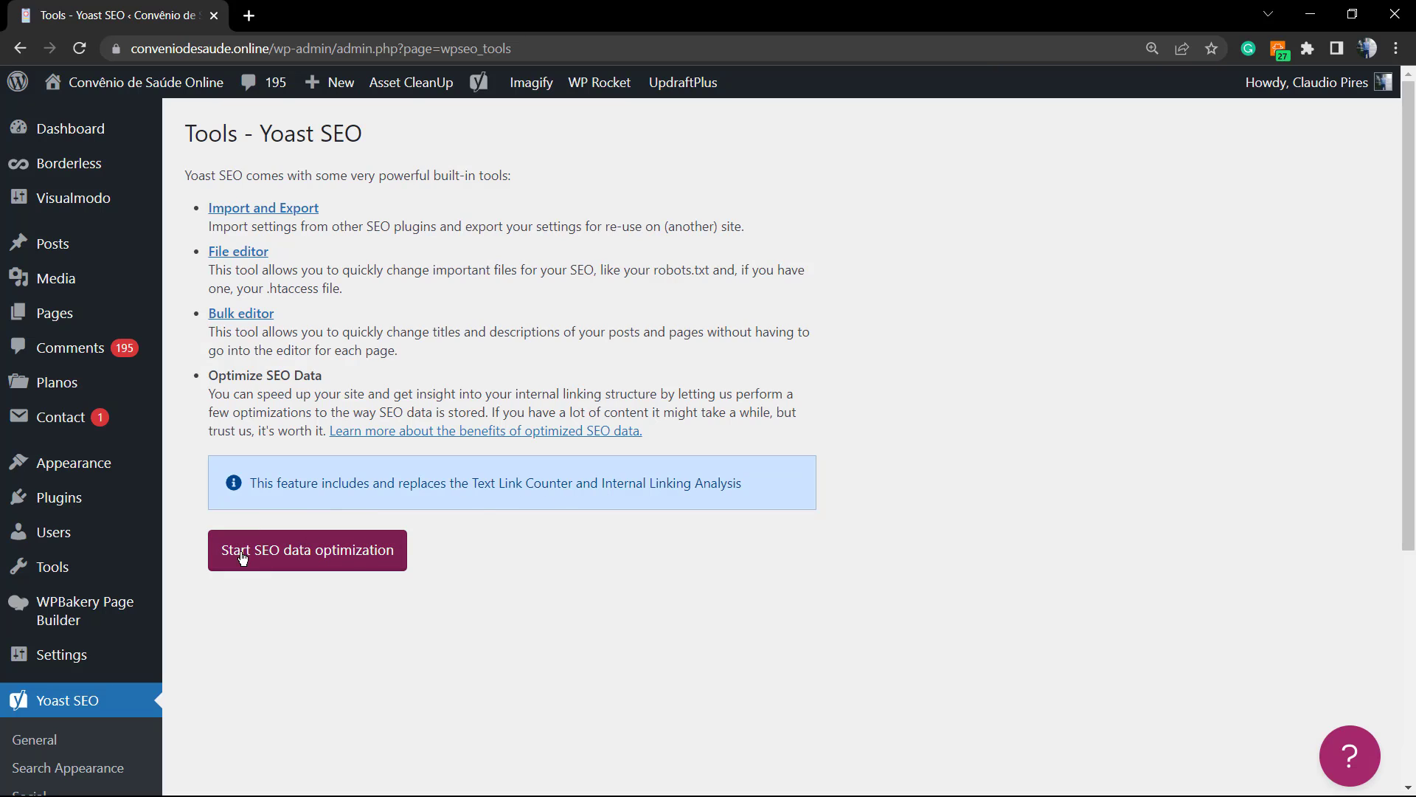
Step: Start the Yoast SEO data optimization and let it run
click(307, 551)
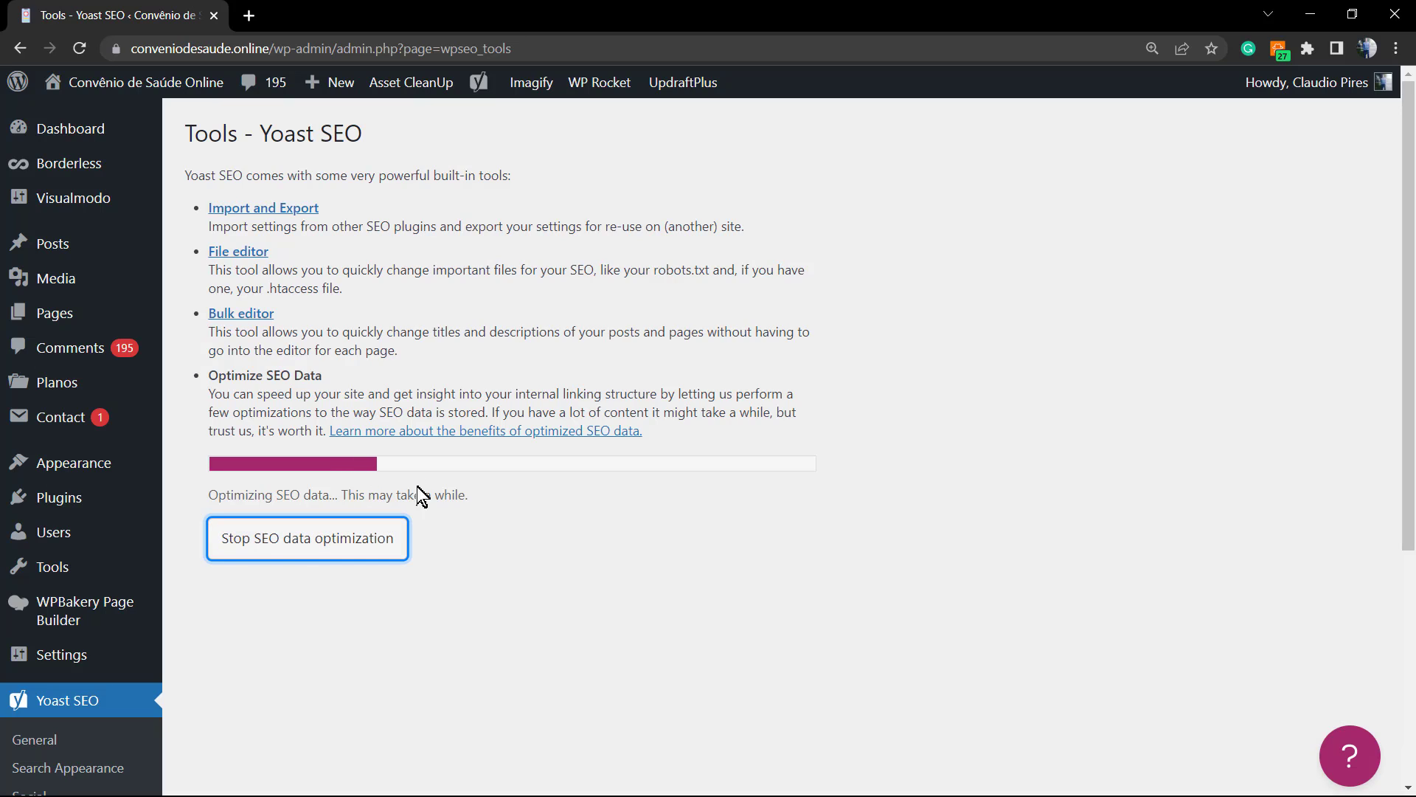
mouse_move(439, 490)
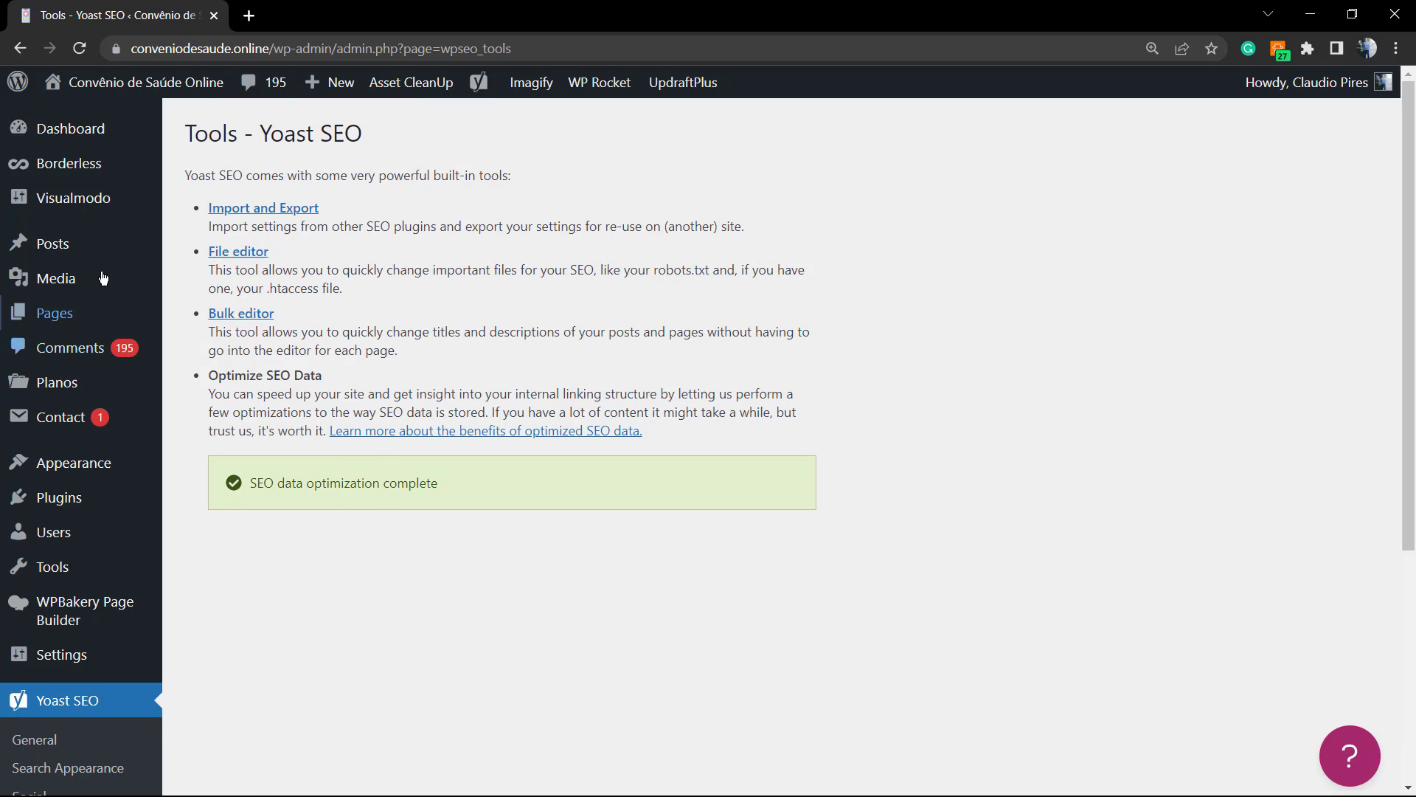
mouse_move(53, 244)
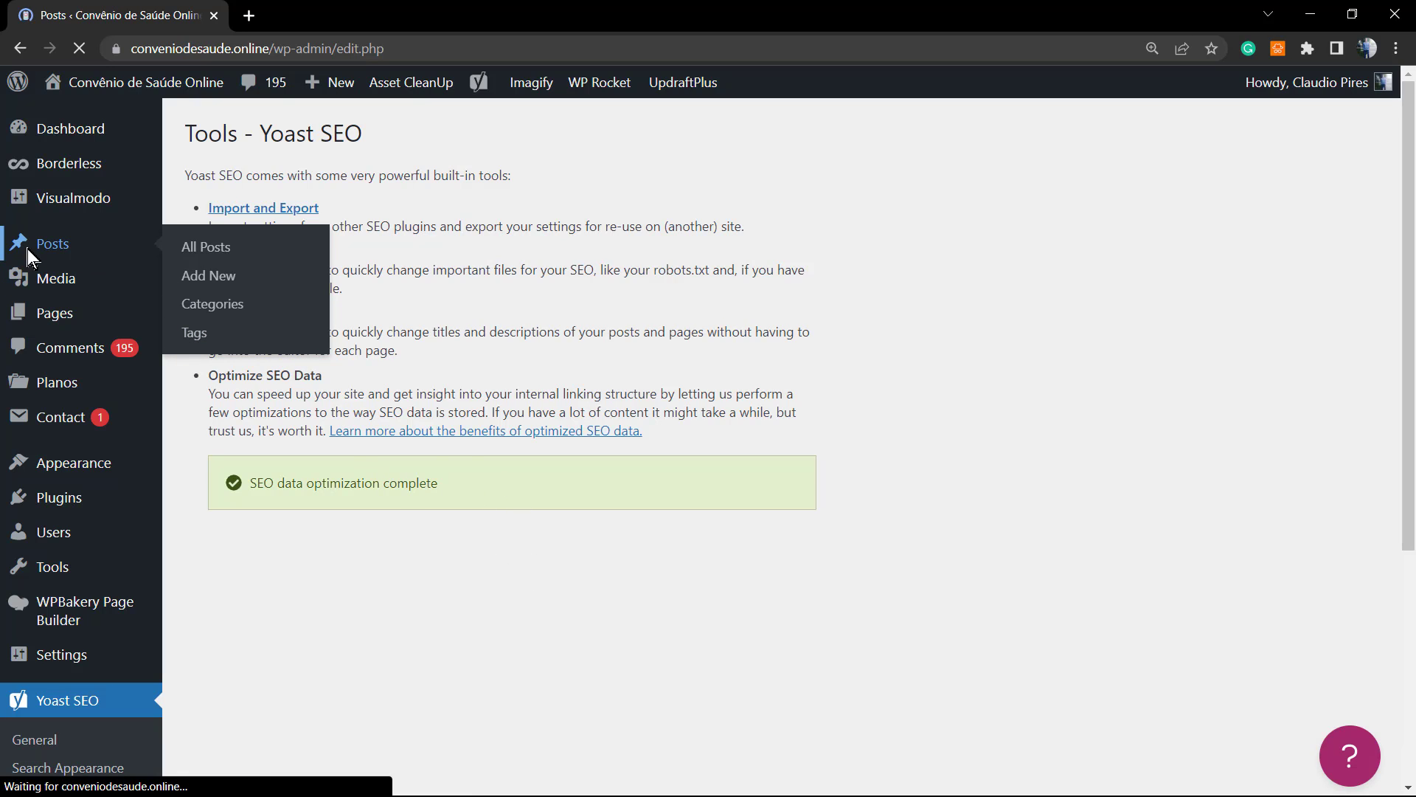
Step: Edit the Hospital Evangélico de Sorocaba post and show its Yoast internal linking suggestions
click(205, 246)
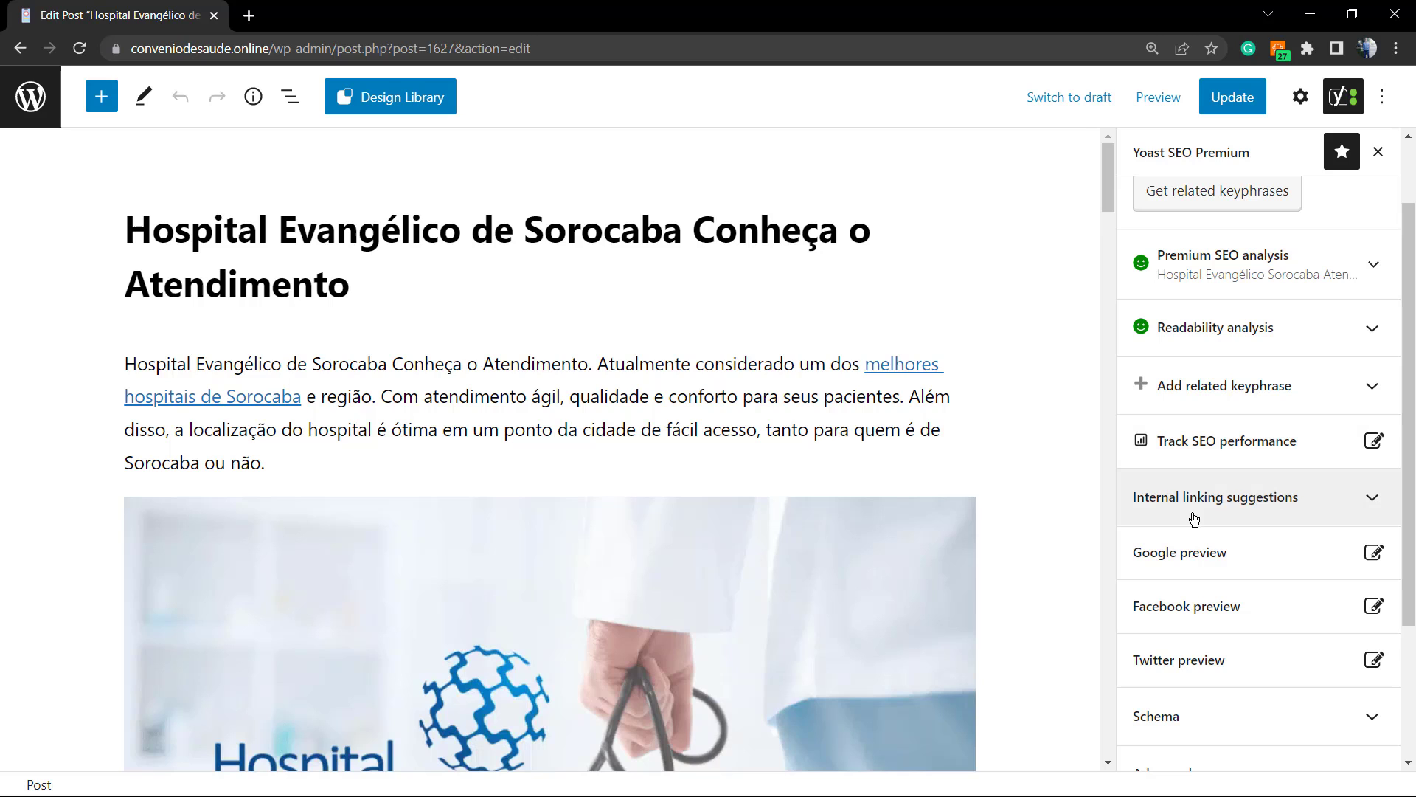
click(1214, 498)
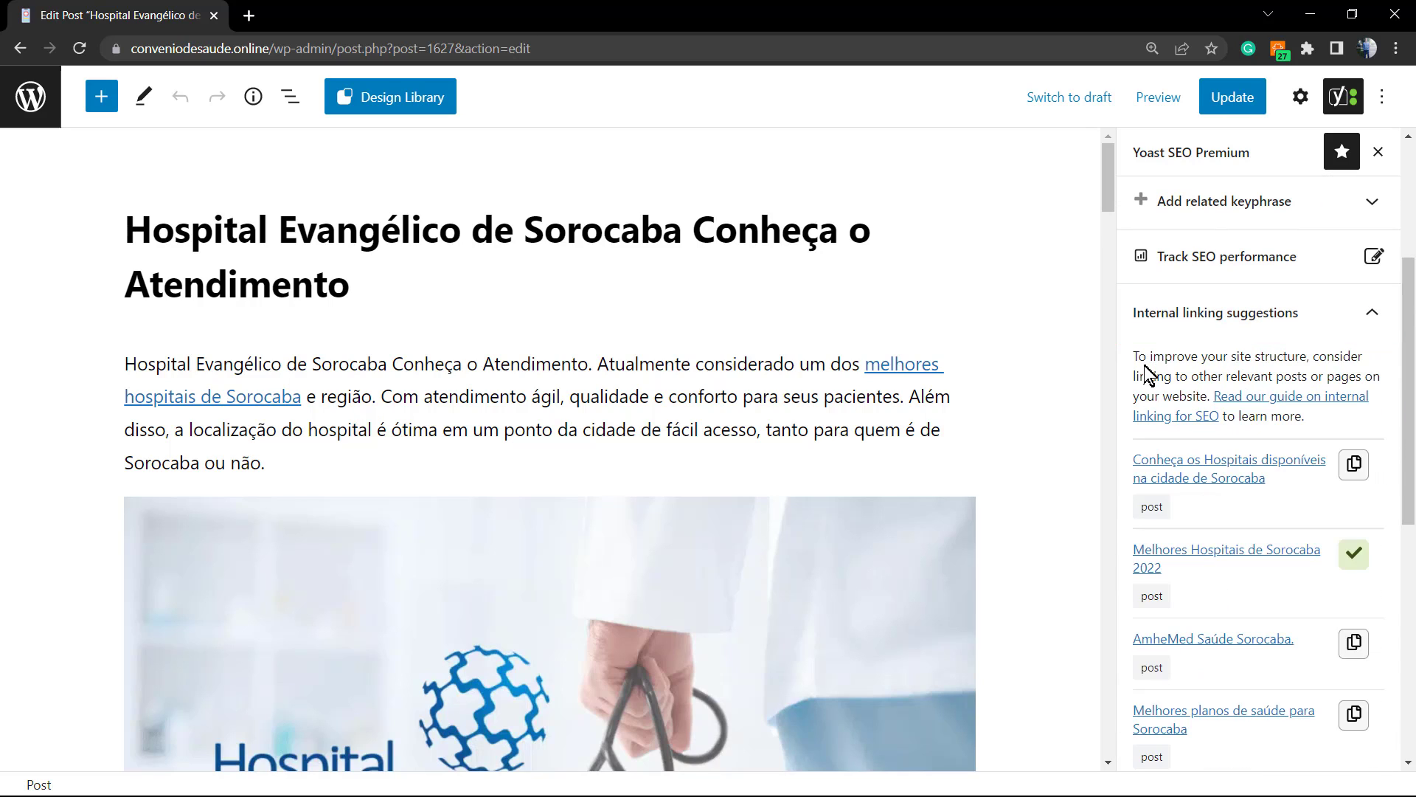
drag(1135, 355, 1217, 416)
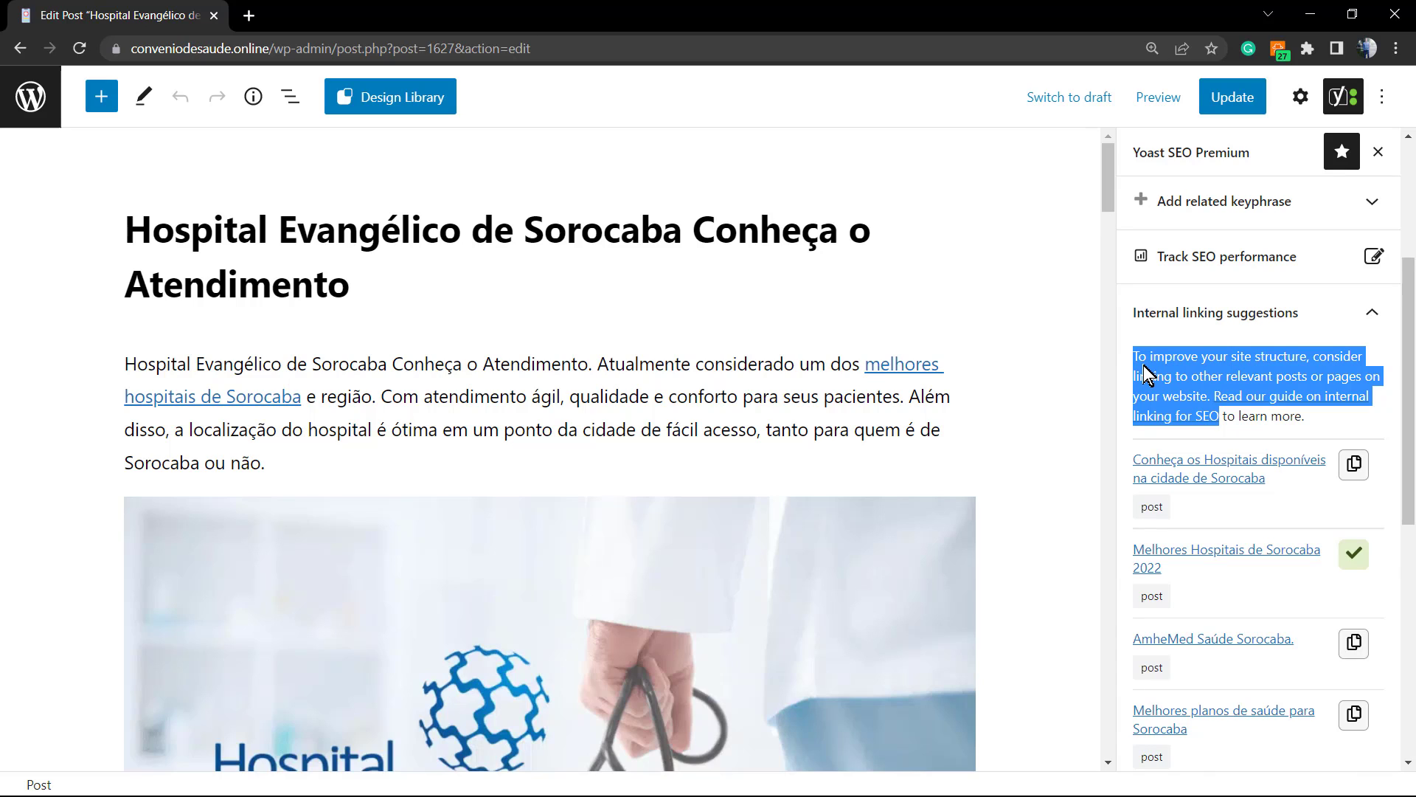
mouse_move(1236, 450)
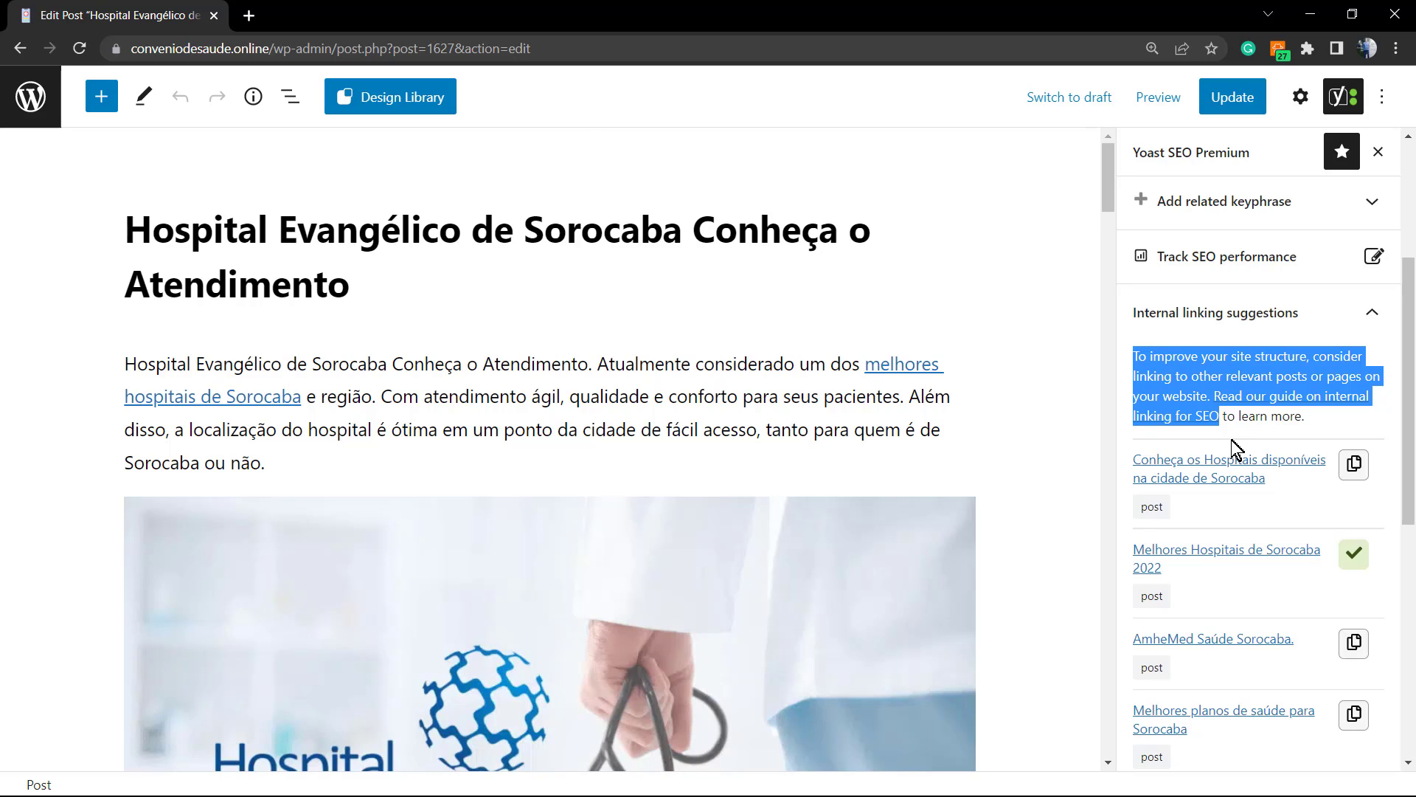
mouse_move(1220, 451)
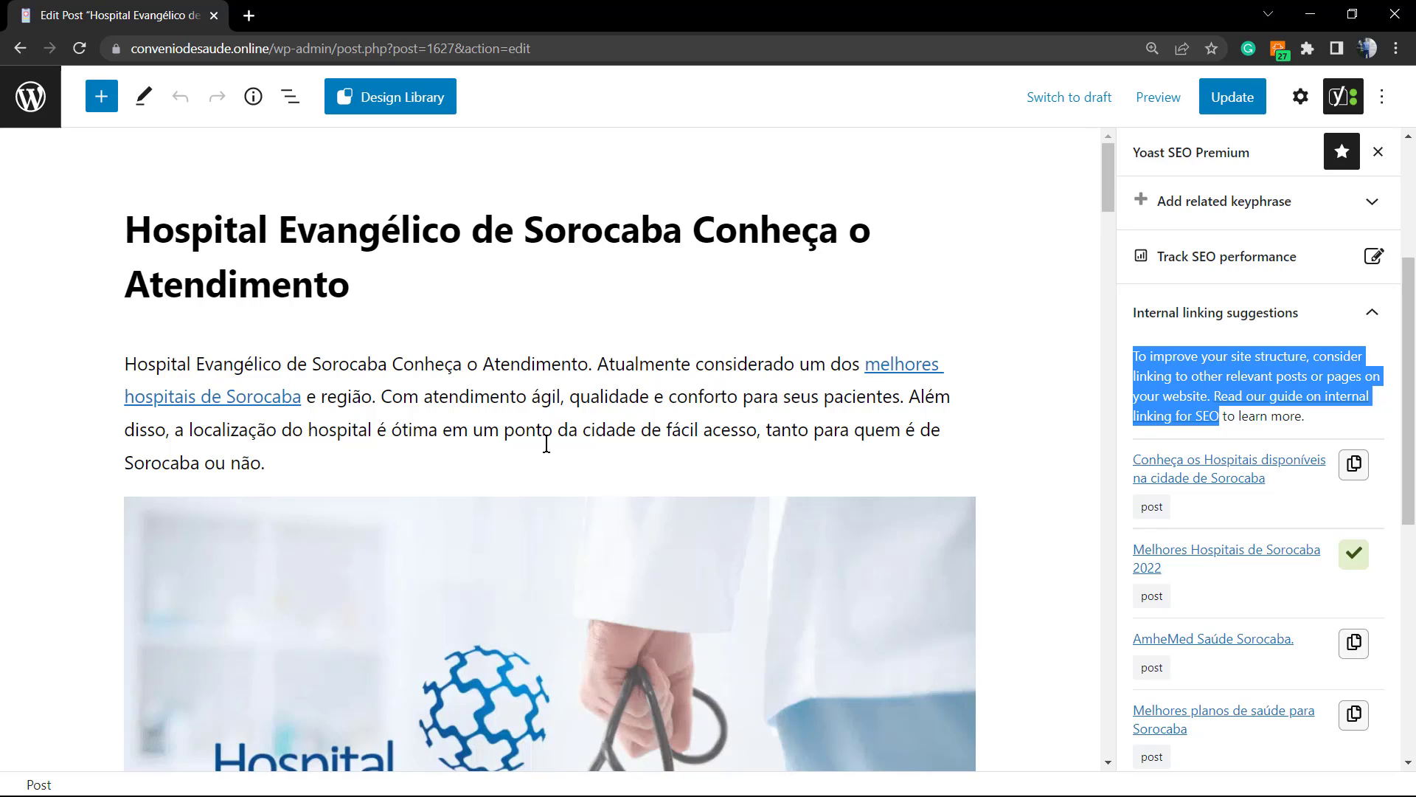
mouse_move(646, 450)
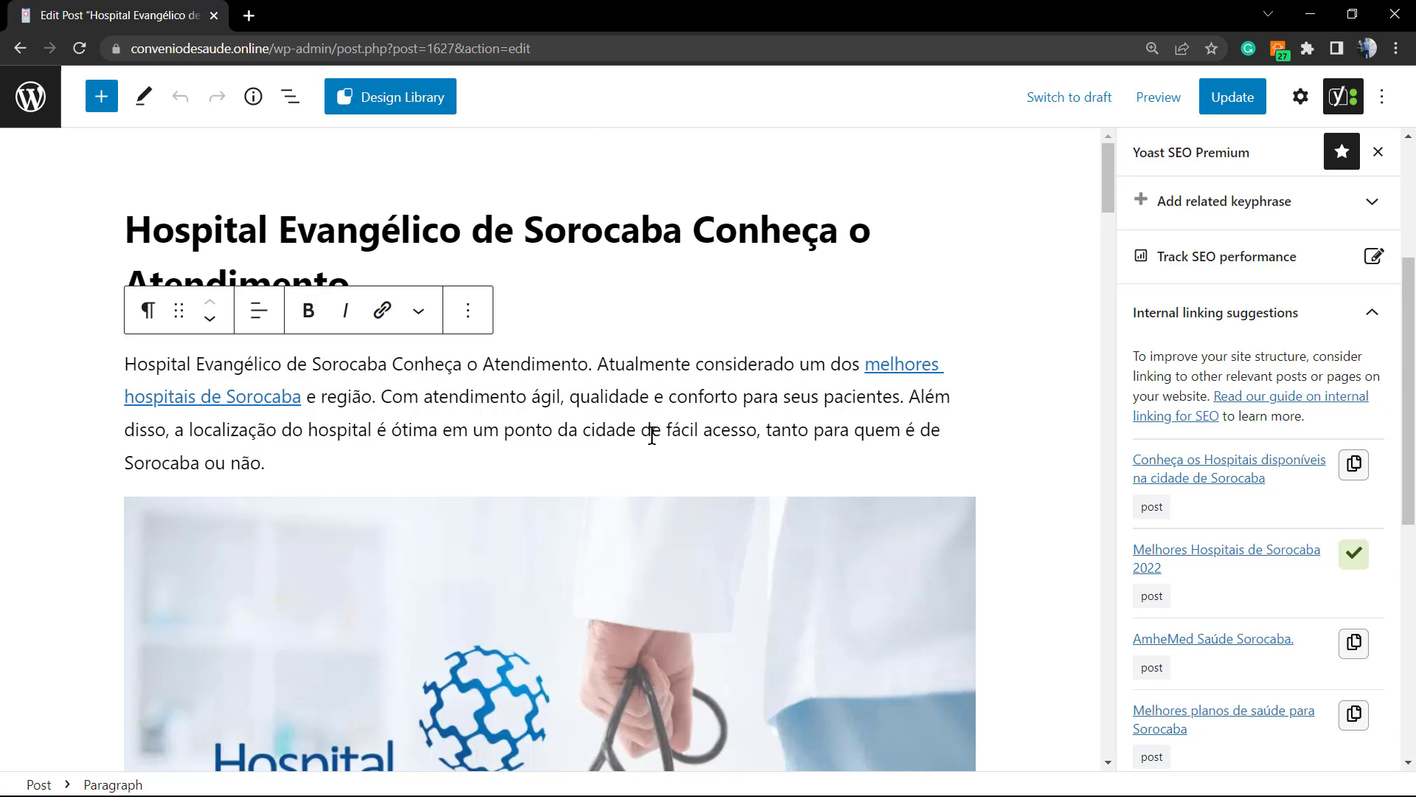
mouse_move(639, 439)
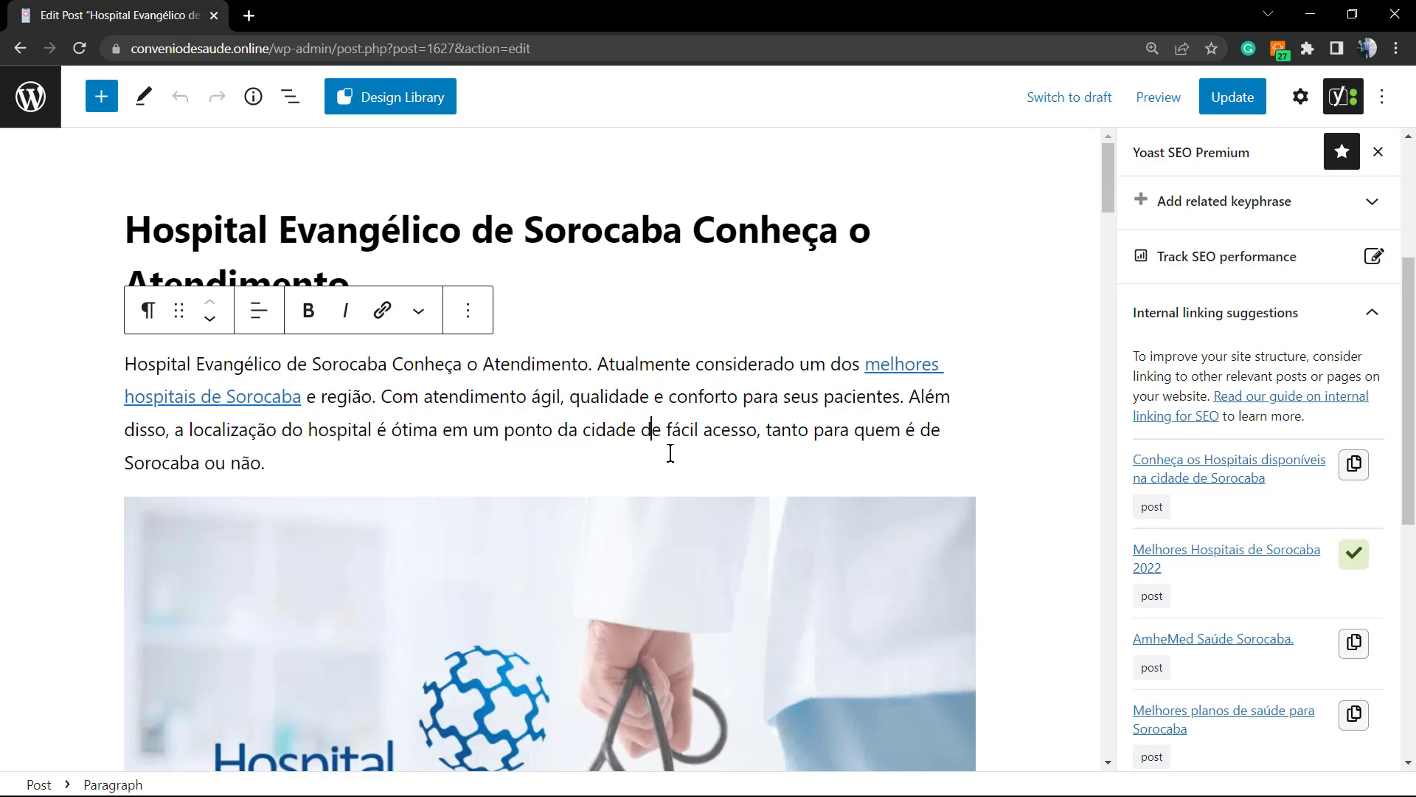
Step: Link the phrase 'acionado com as informações' to the suggested Conheça os Hospitais post
scroll(down, 3)
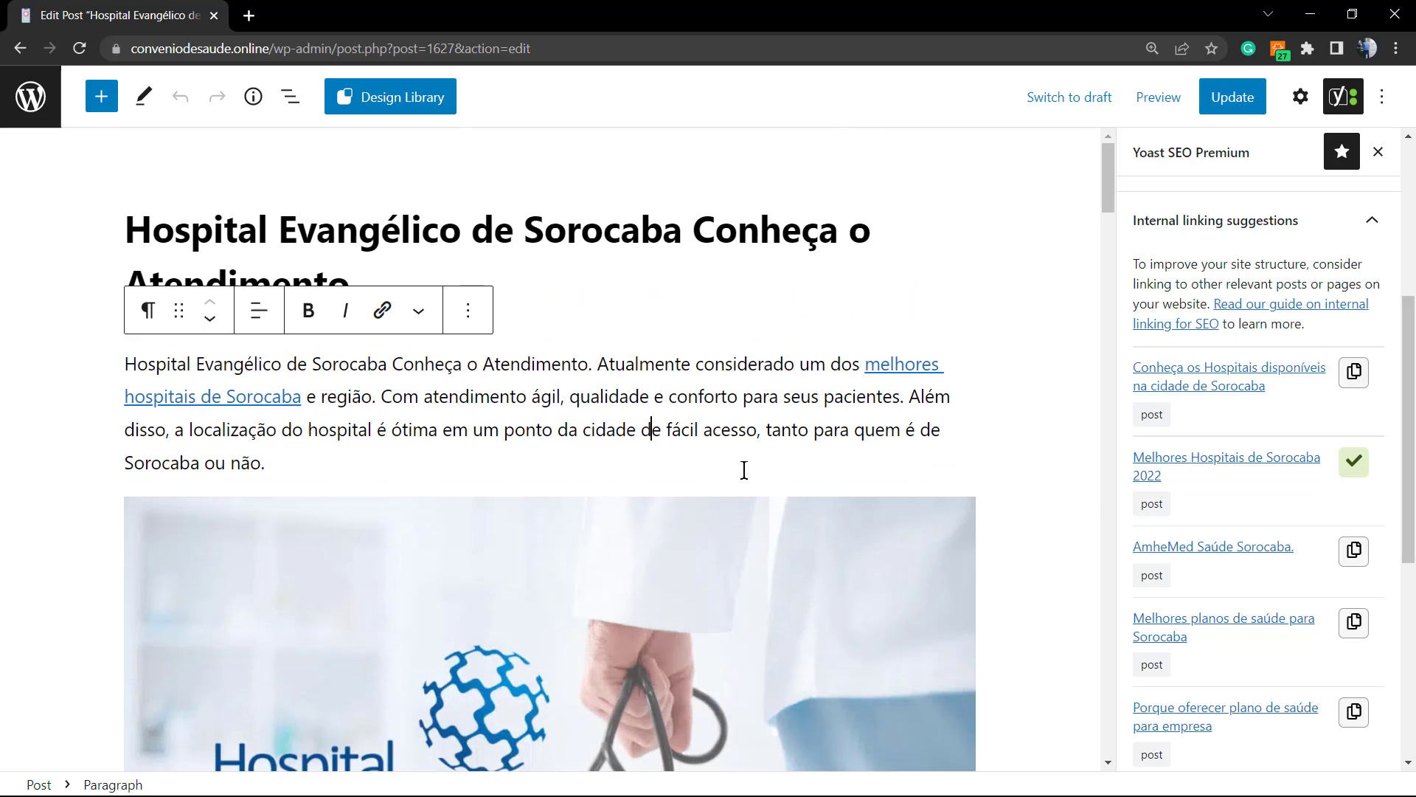
mouse_move(1226, 466)
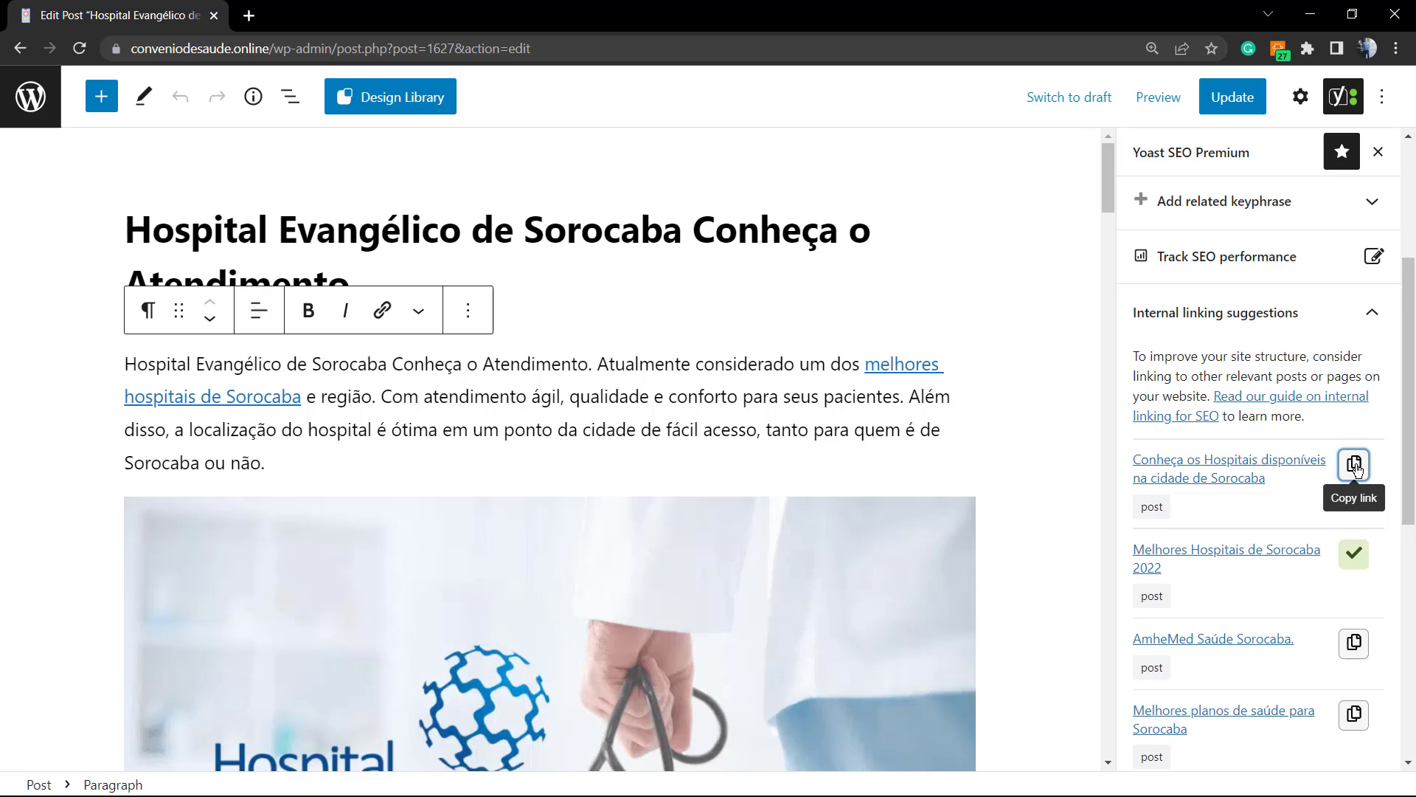
click(1353, 465)
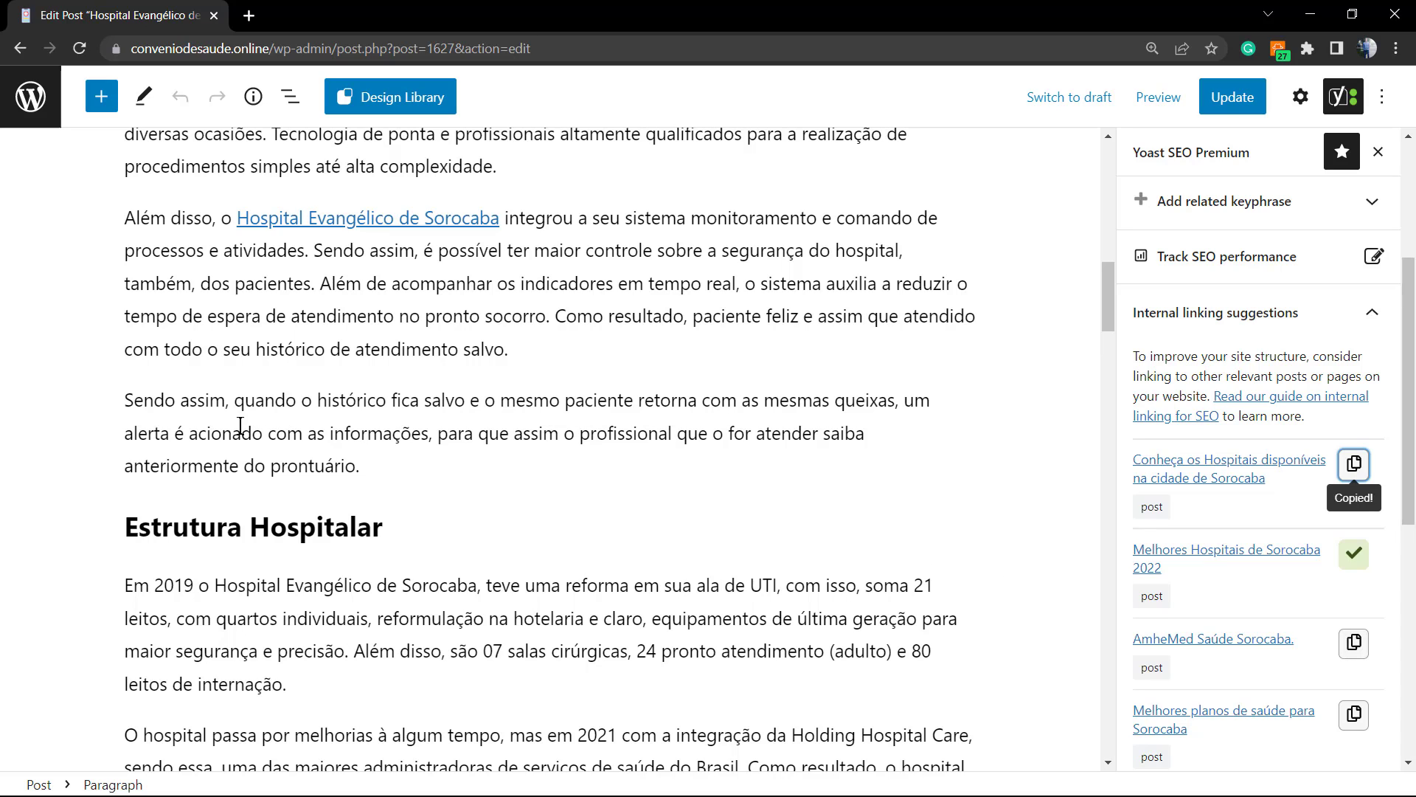
double_click(213, 434)
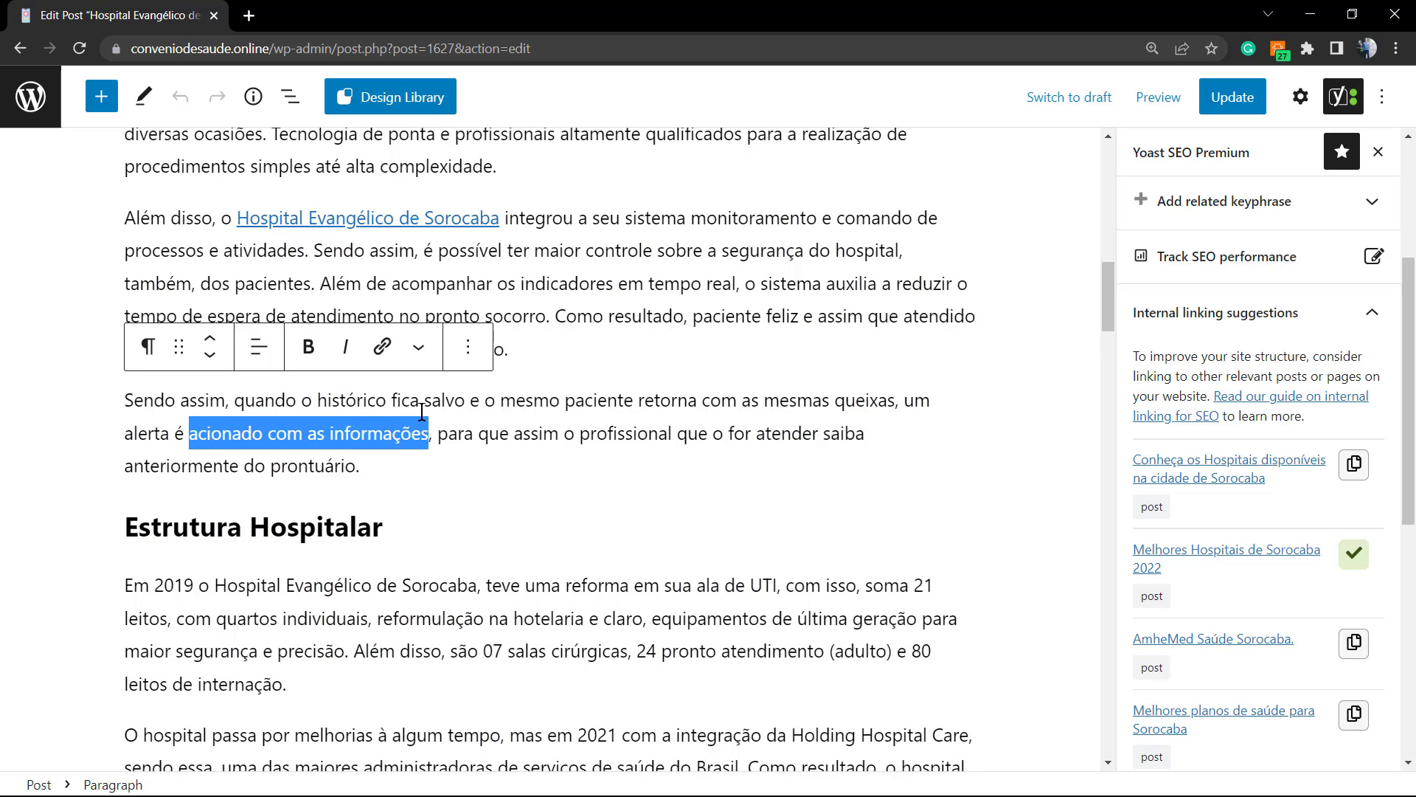
click(381, 347)
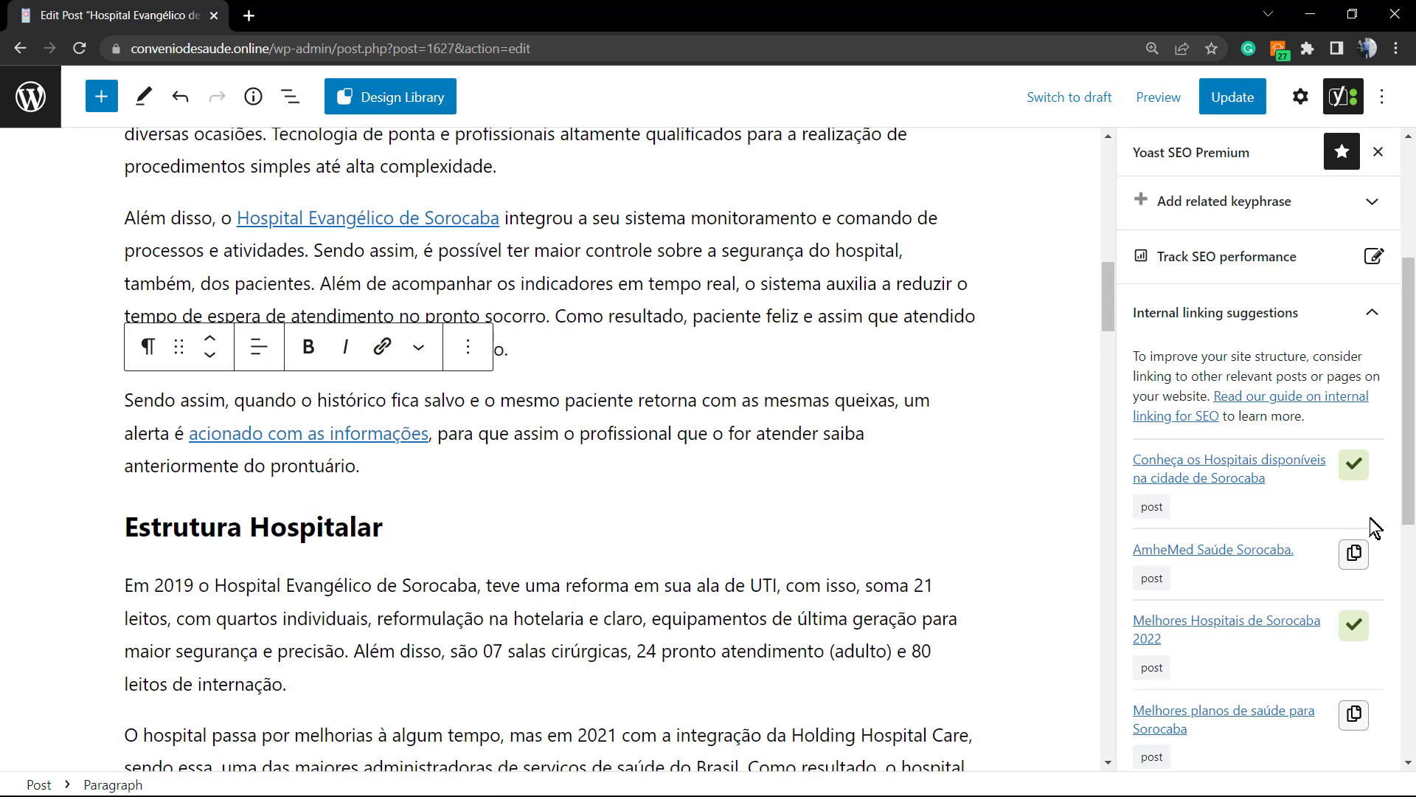
Step: Link the words 'convênio parceiro' to the suggested AmheMed Saúde Sorocaba post
scroll(down, 3)
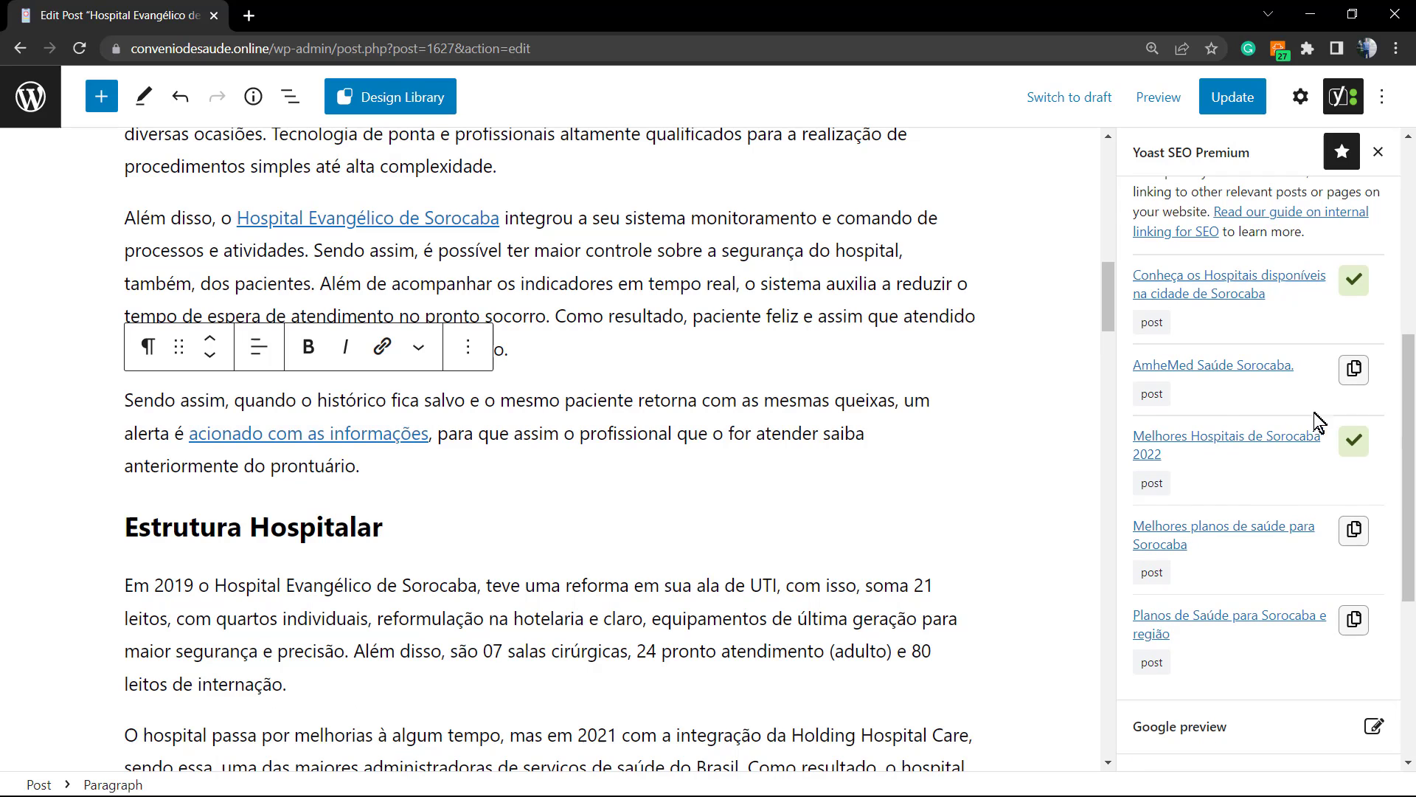
click(585, 399)
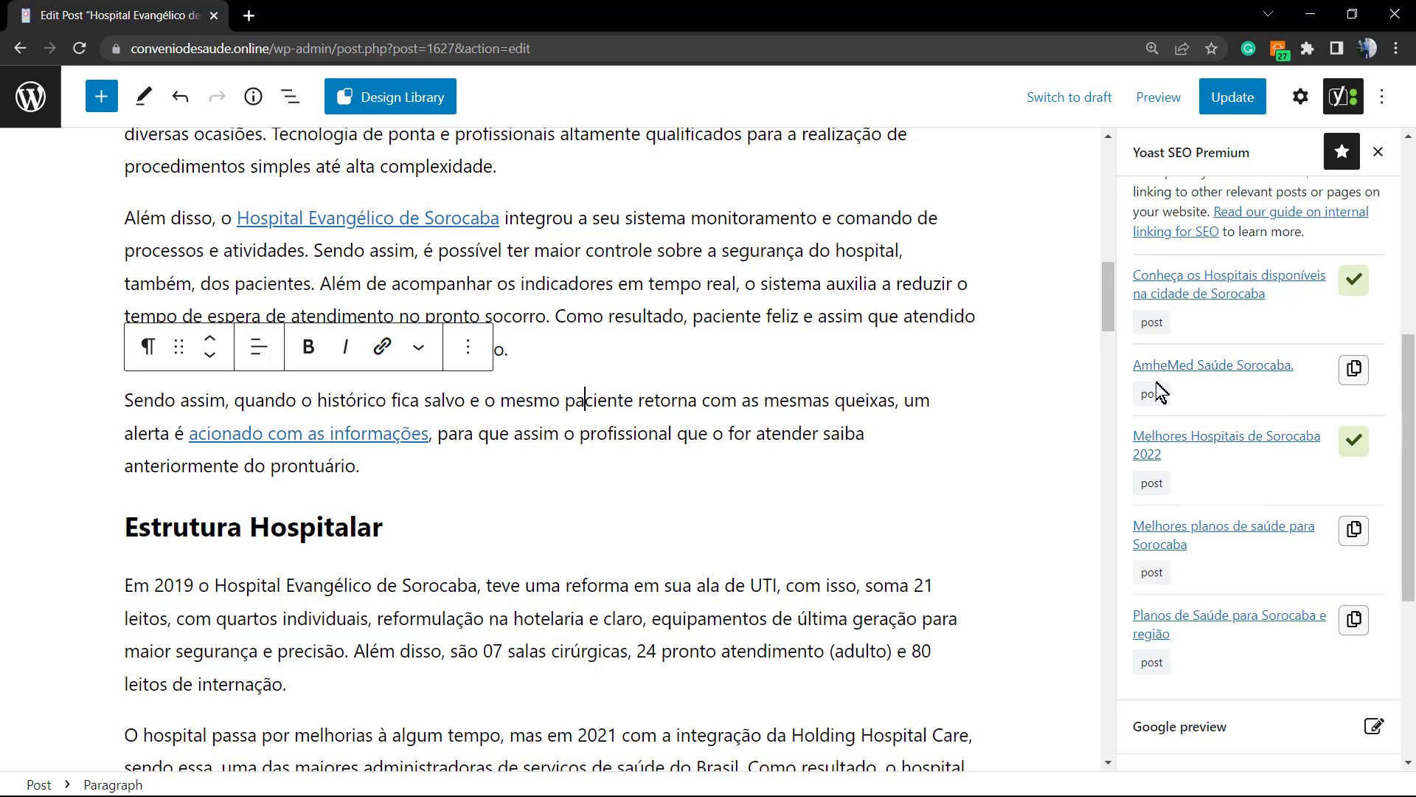
click(1353, 369)
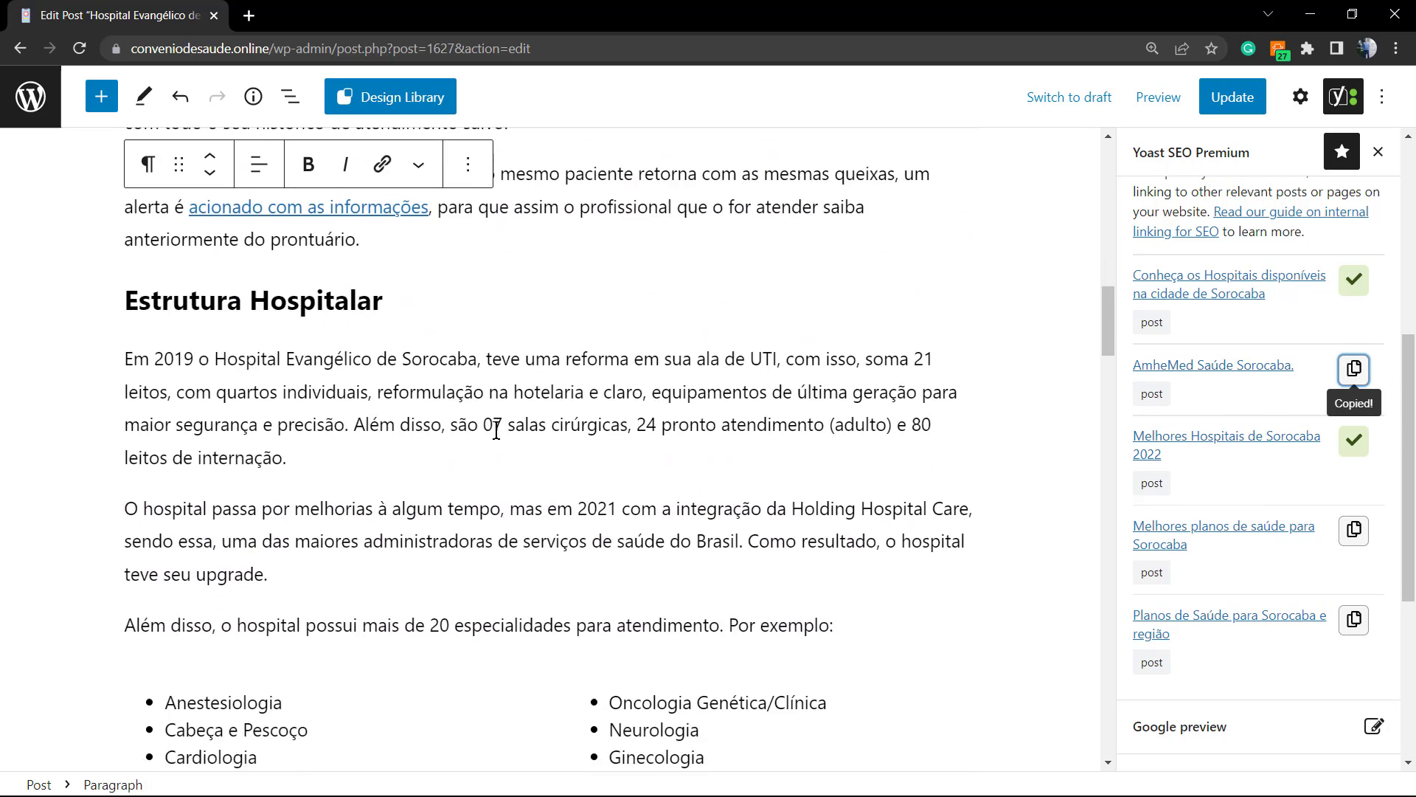
scroll(down, 3)
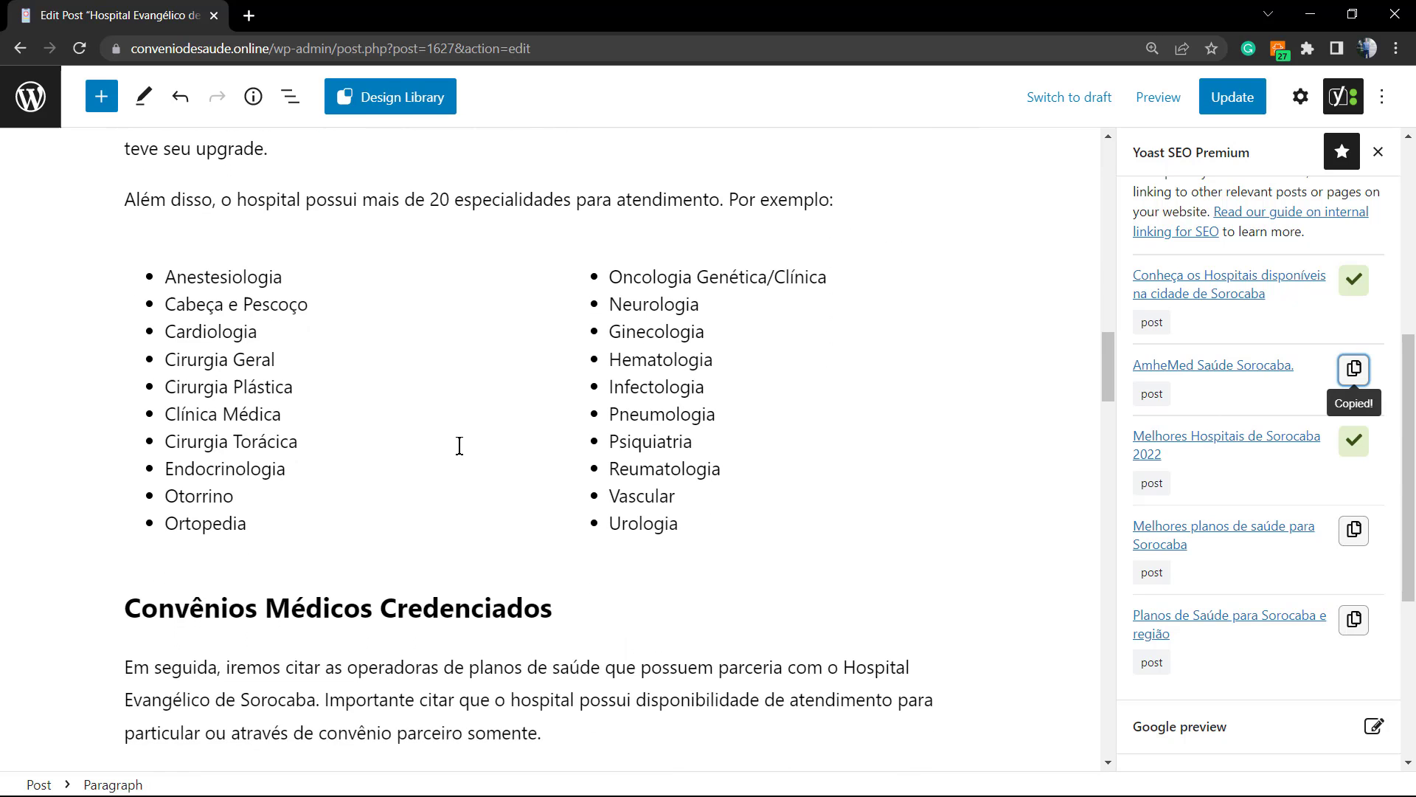
scroll(down, 3)
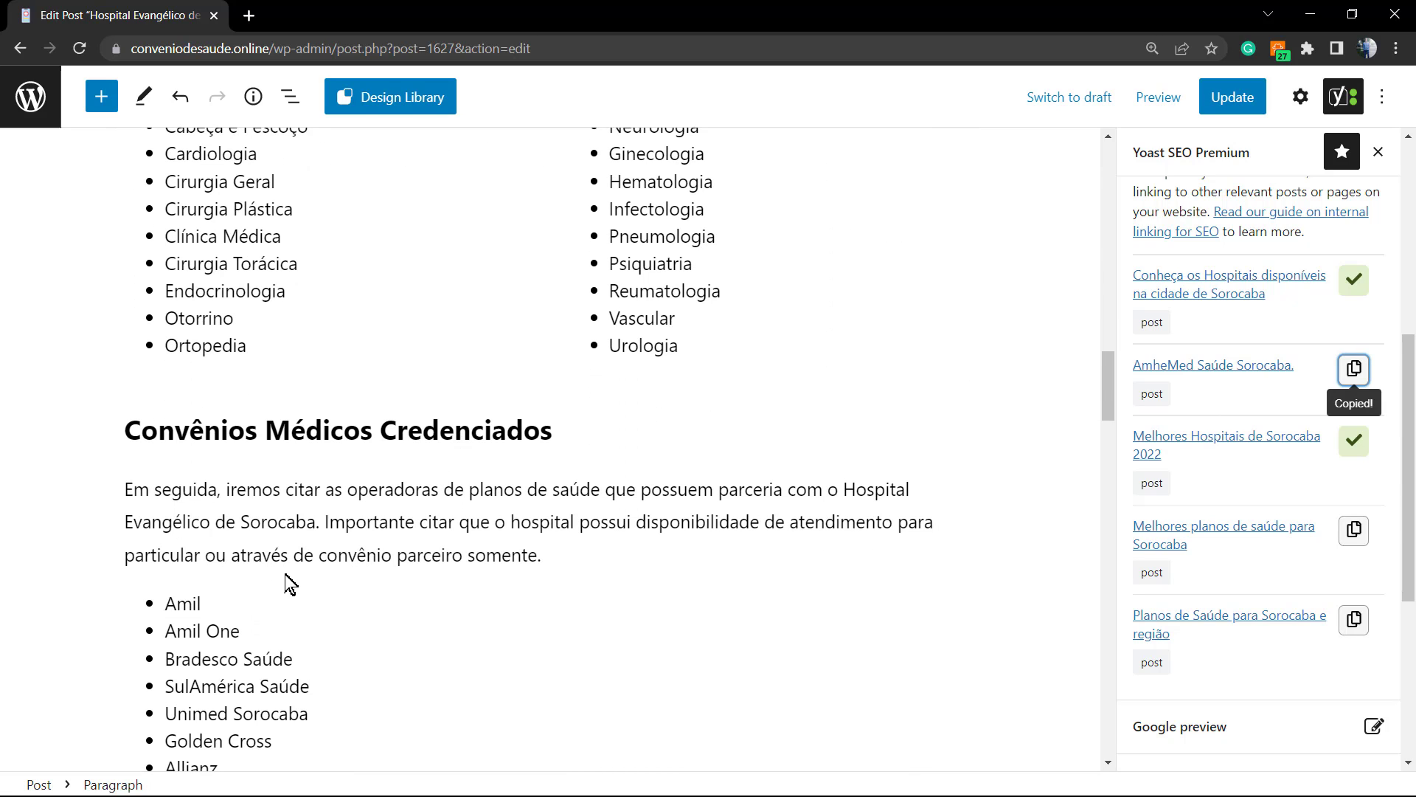
drag(319, 555, 462, 555)
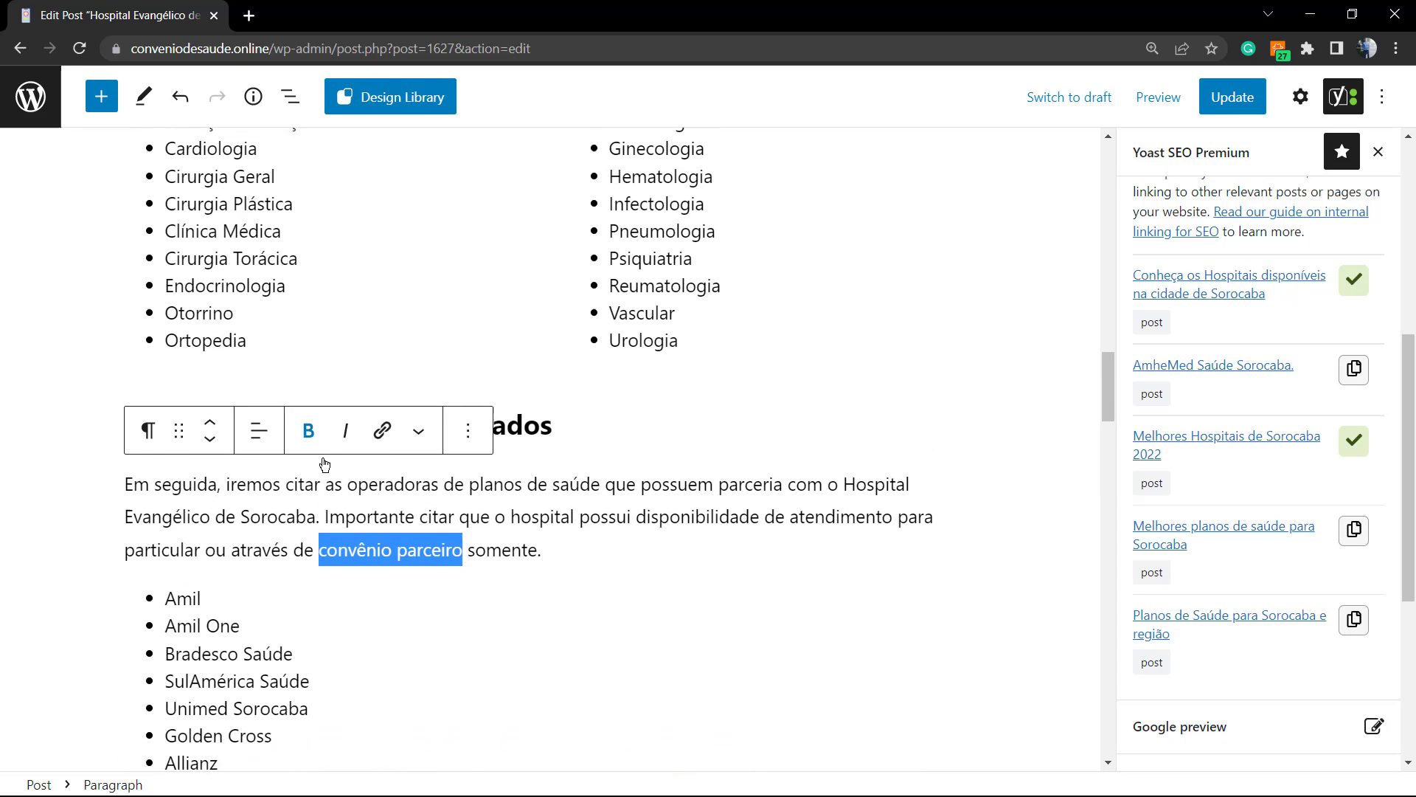
click(382, 430)
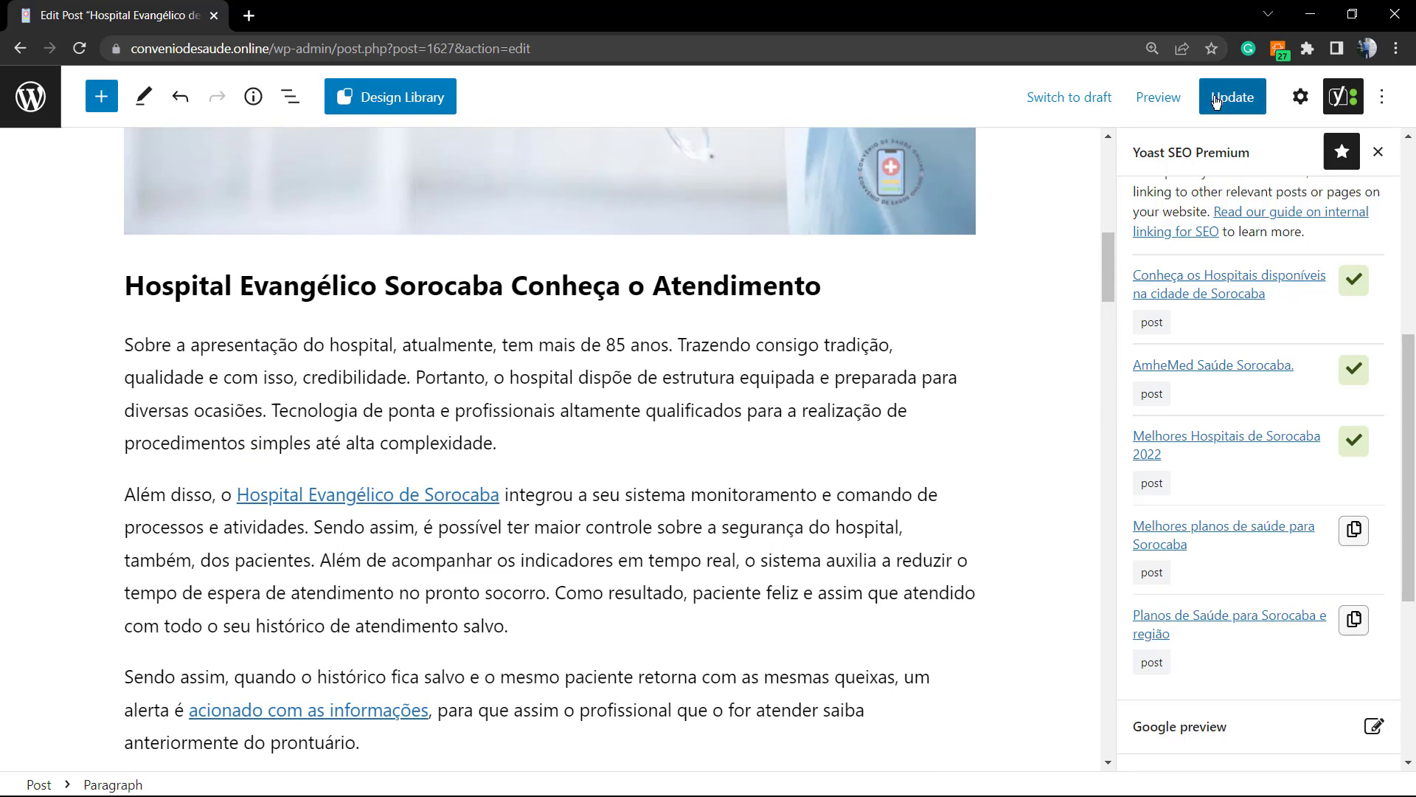
Step: Update the post to save the new internal links and review the linked content
click(1230, 98)
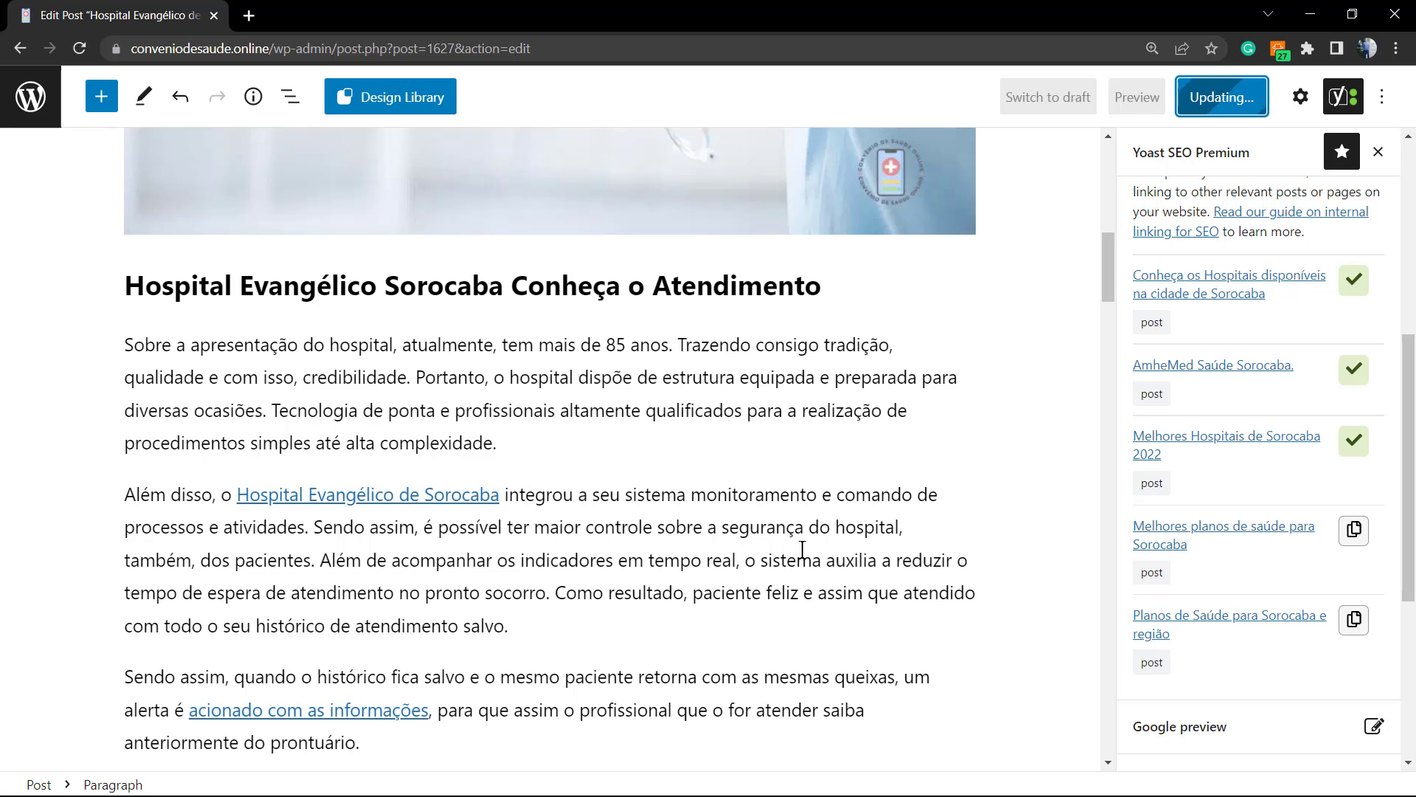
click(1221, 97)
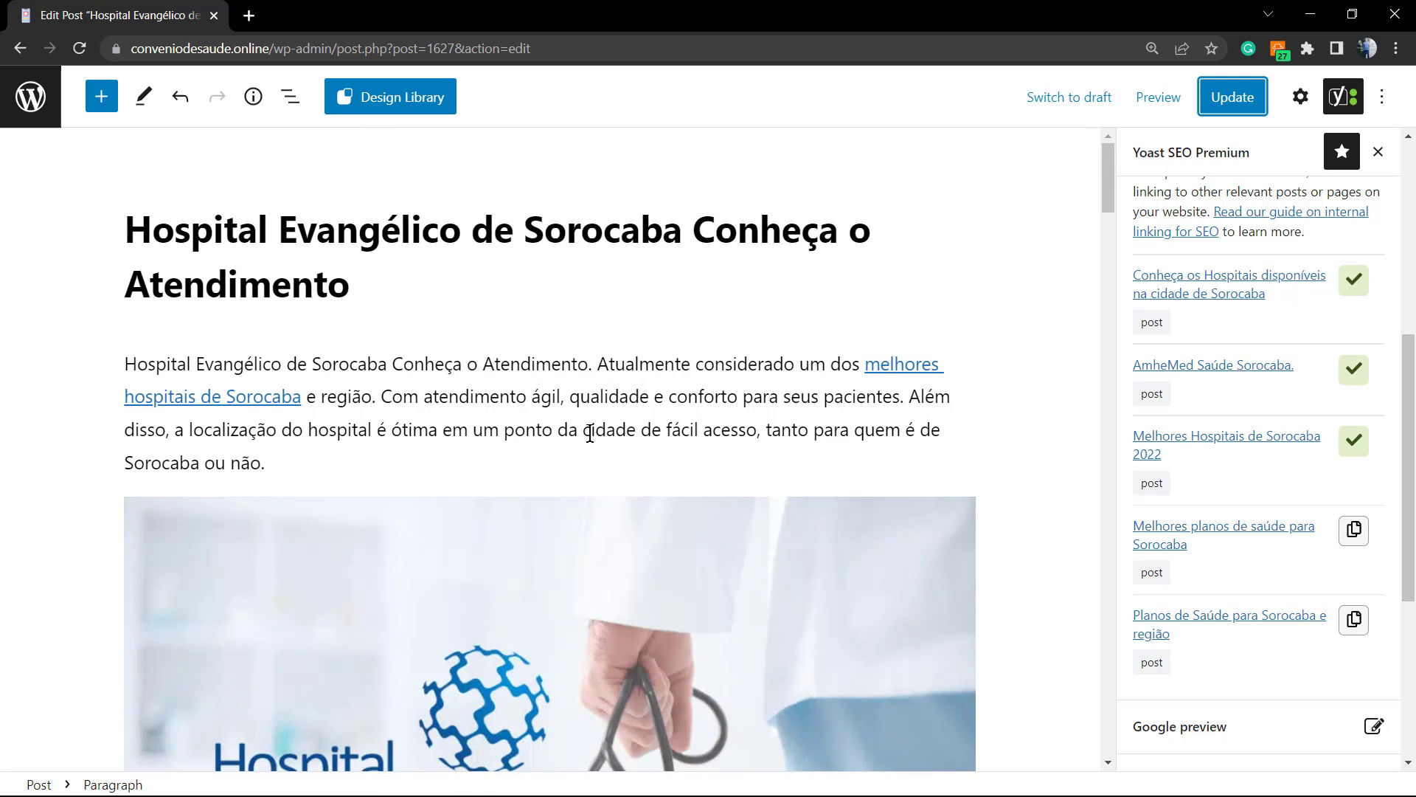
scroll(down, 3)
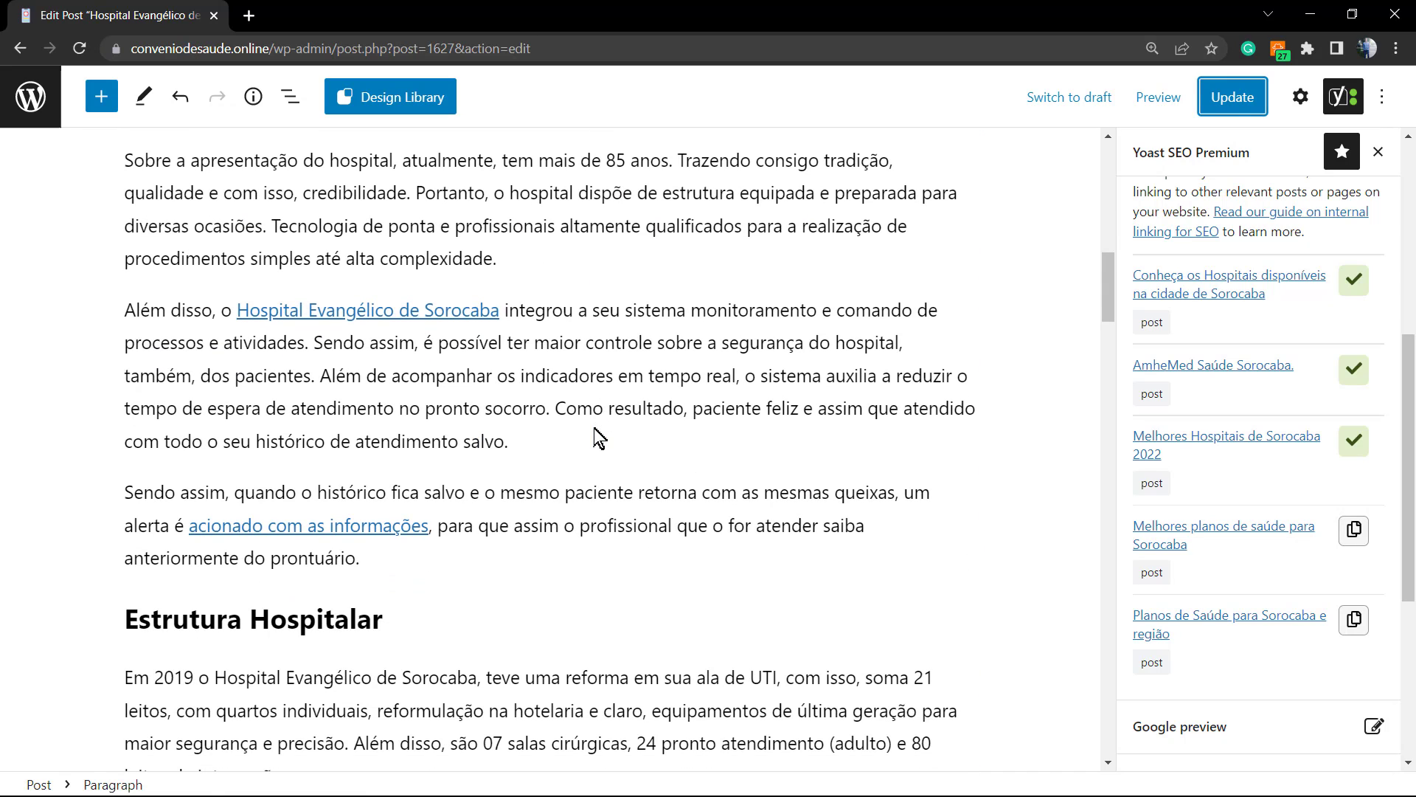
scroll(down, 3)
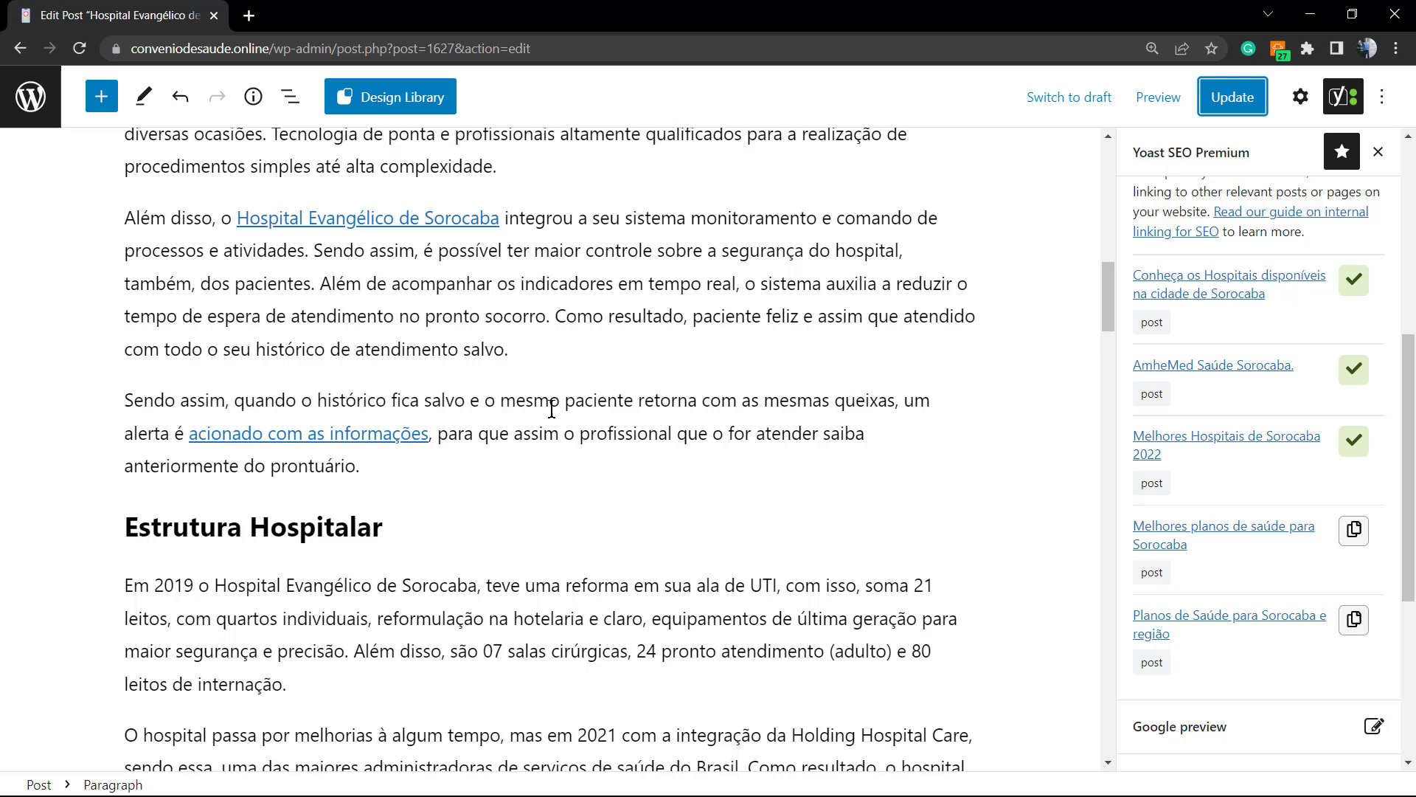
mouse_move(249, 16)
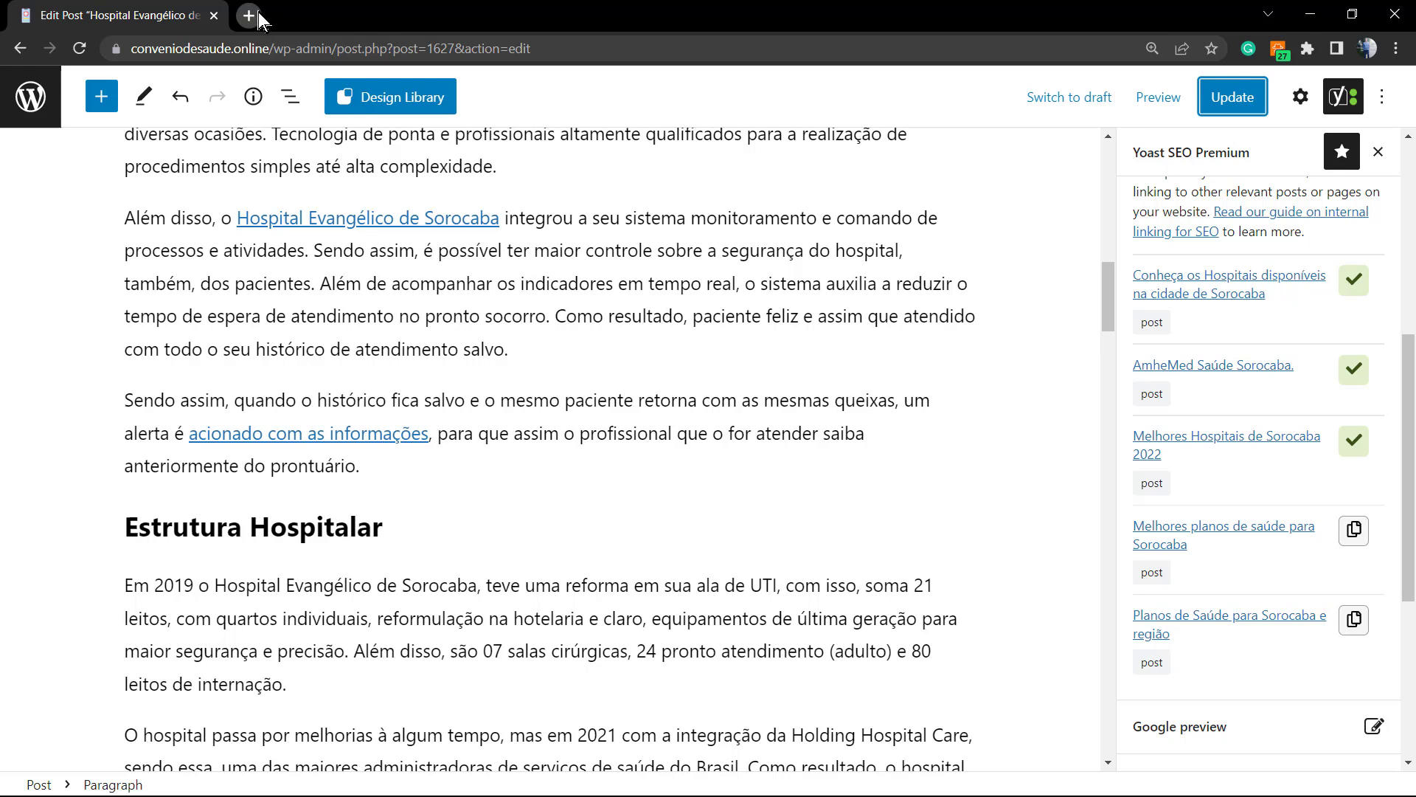
Step: Visit visualmodo.com in a new tab and browse down through its templates library
click(248, 14)
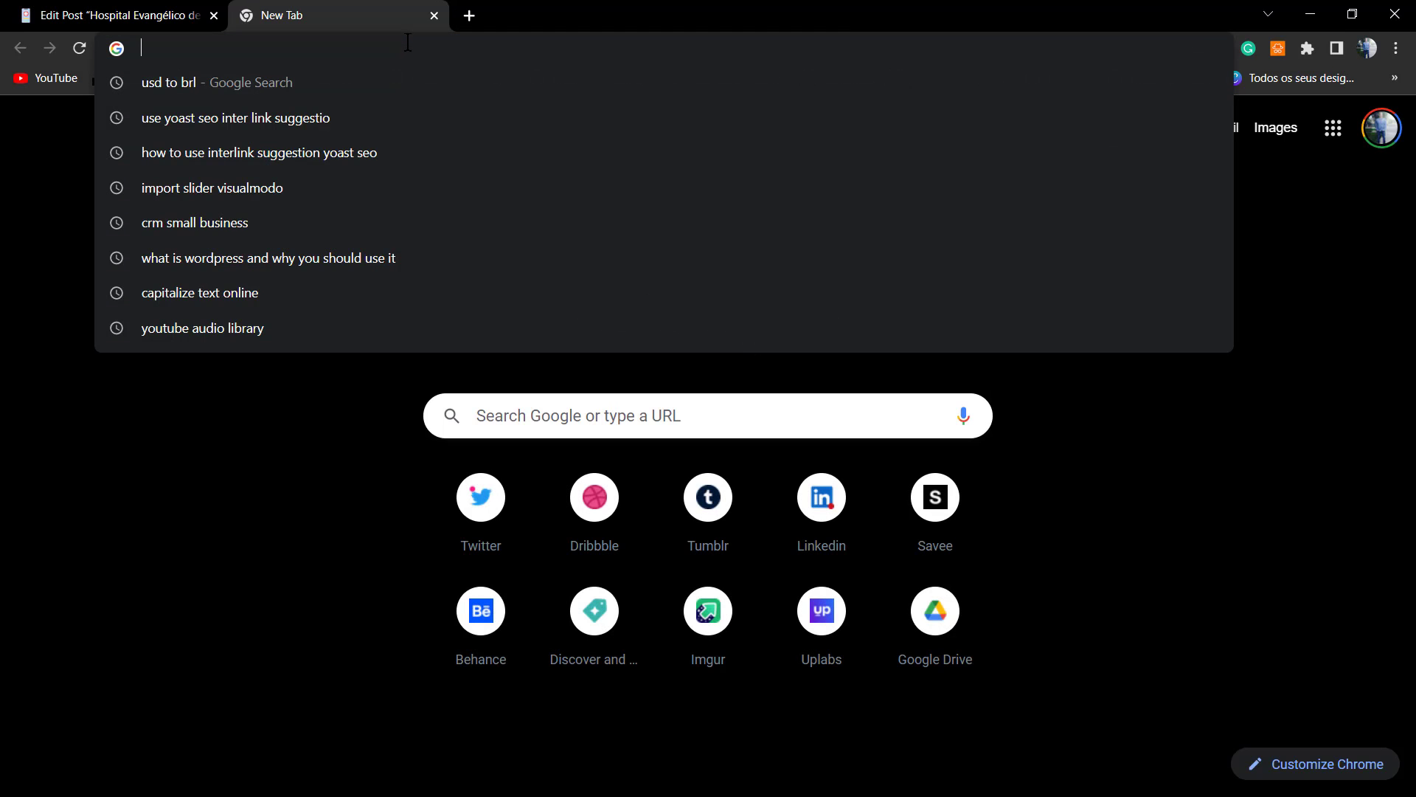
text(visualmodo.com/templates/)
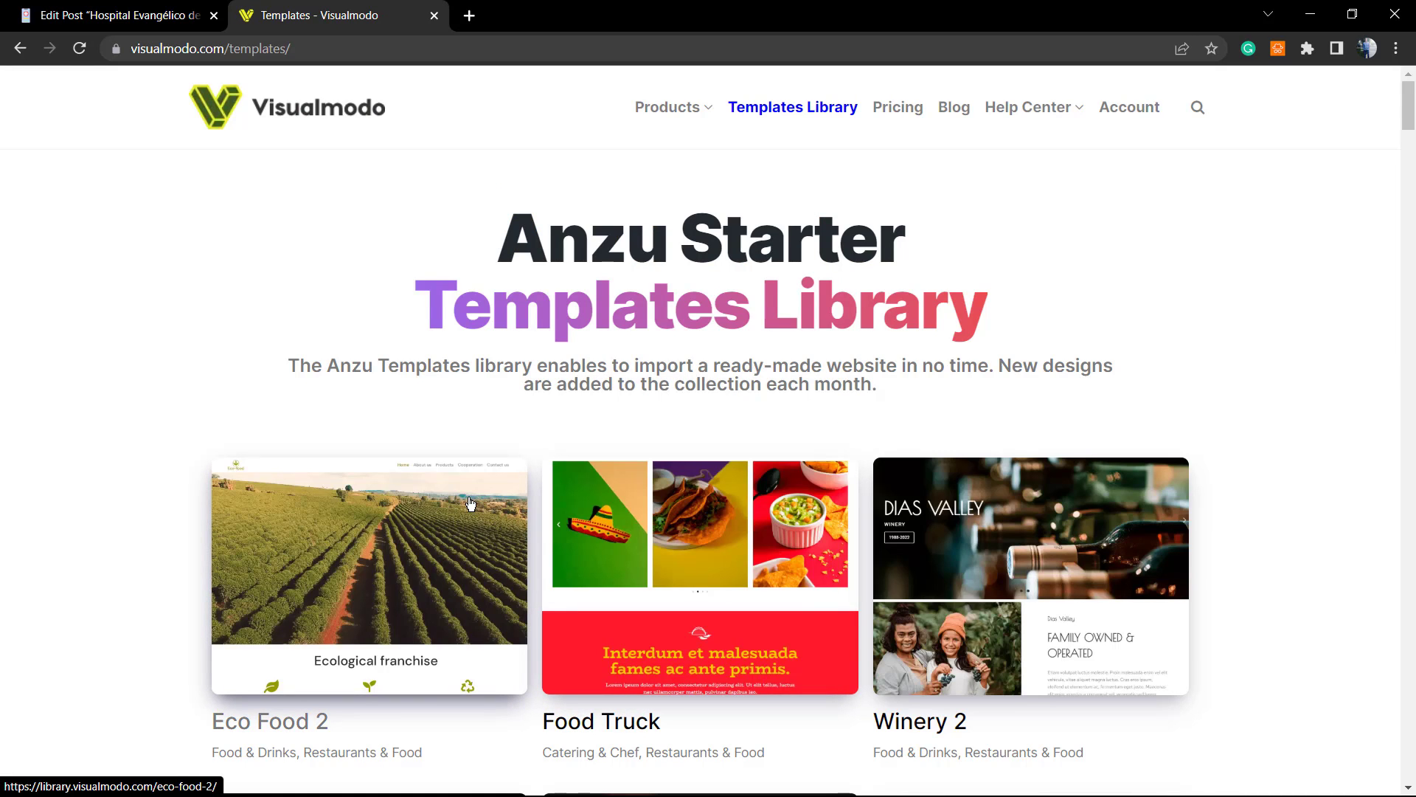
scroll(down, 3)
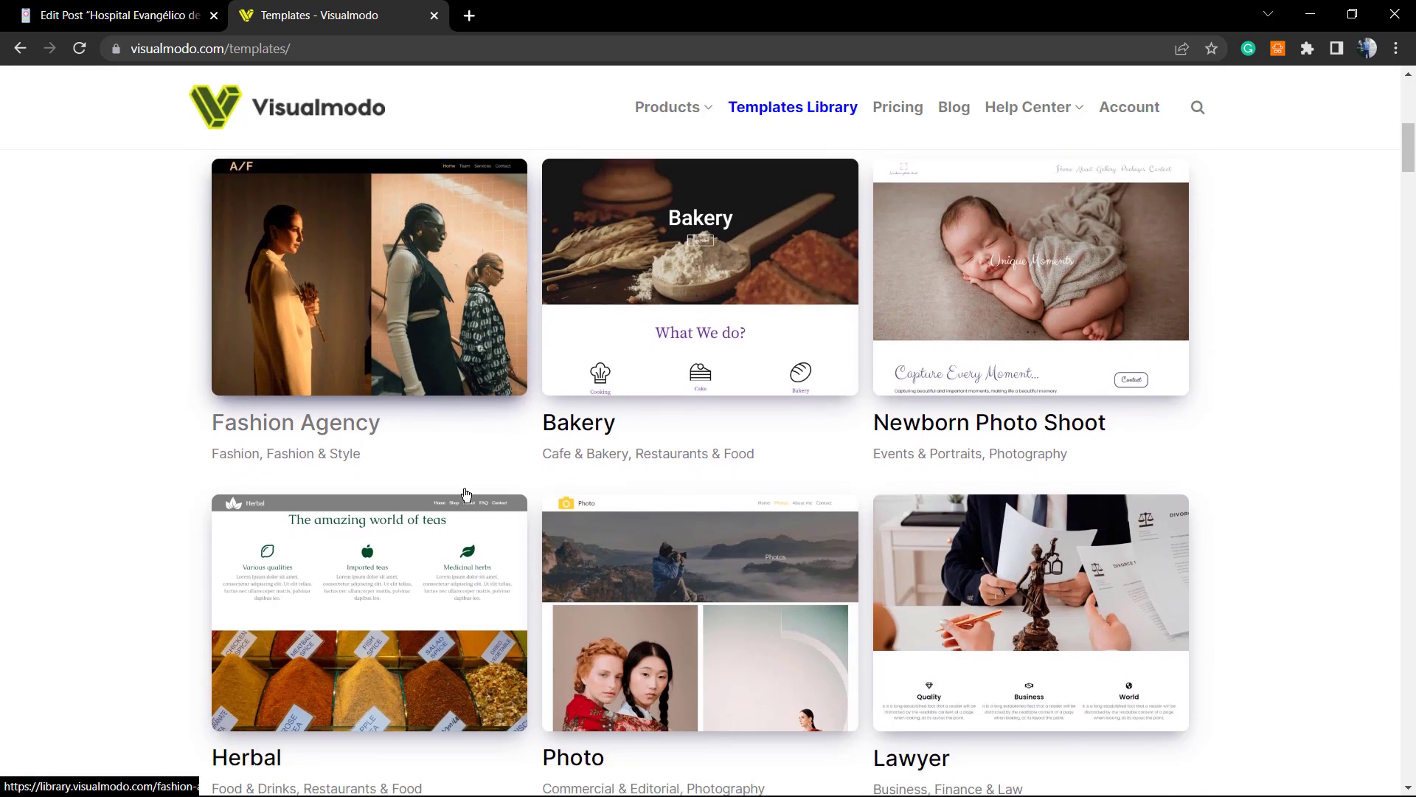
scroll(down, 3)
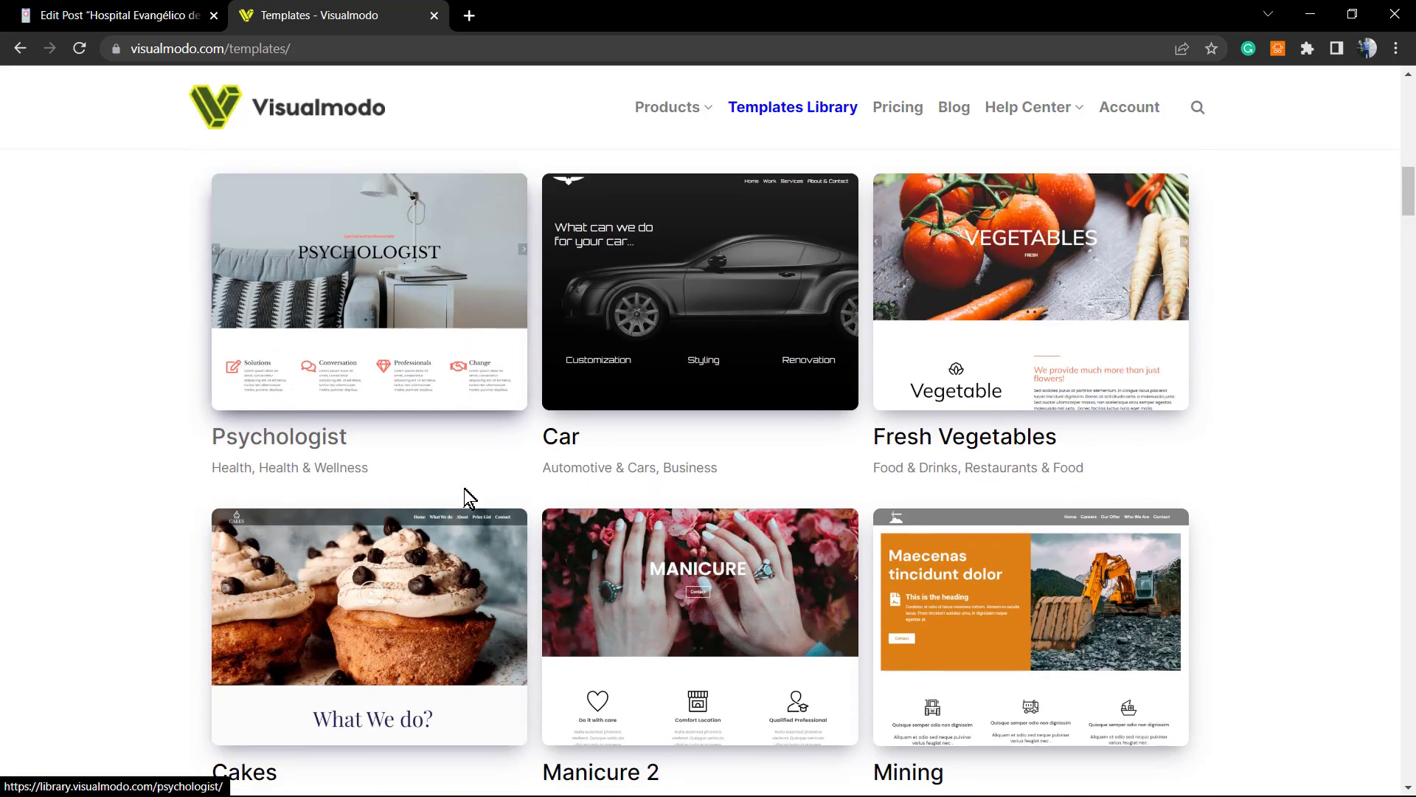
scroll(down, 3)
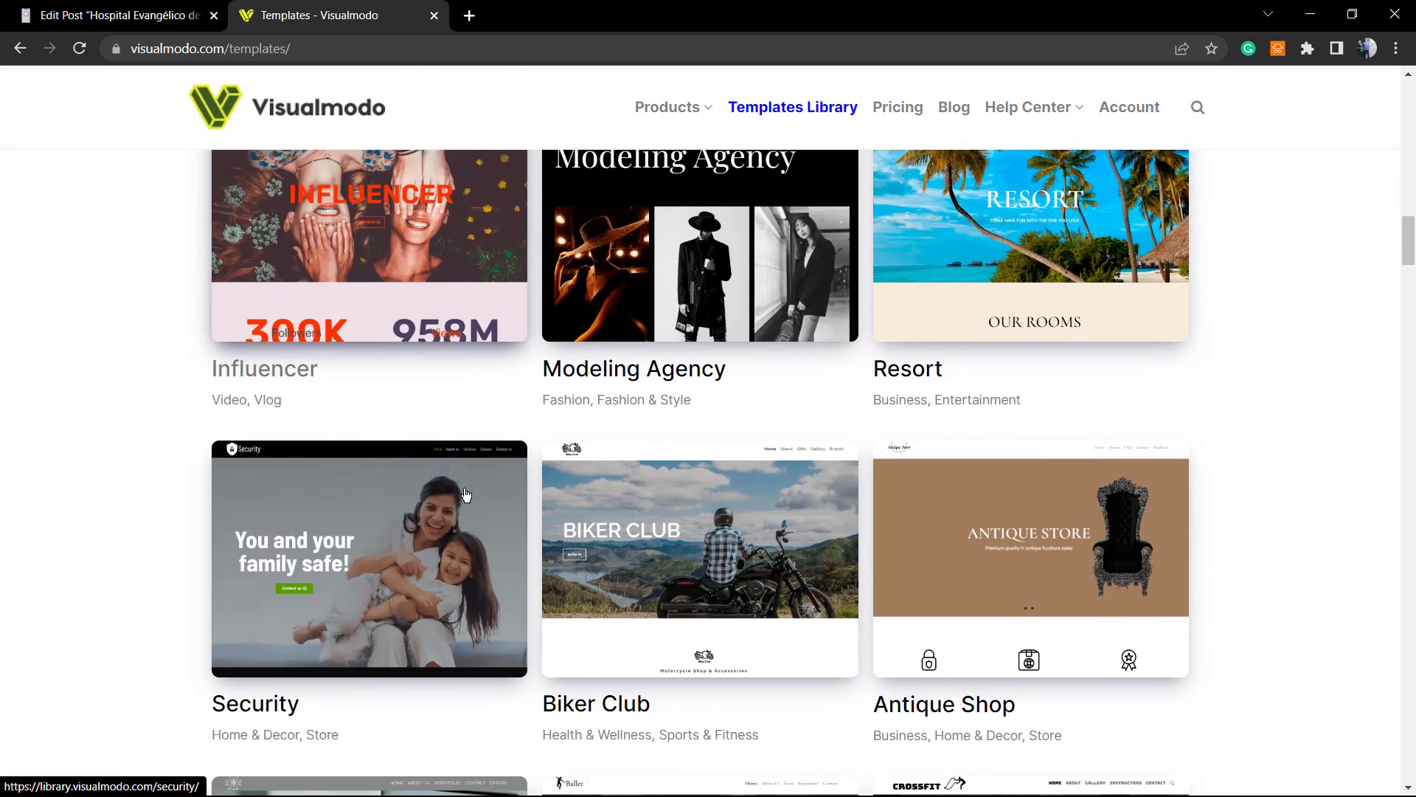
scroll(down, 3)
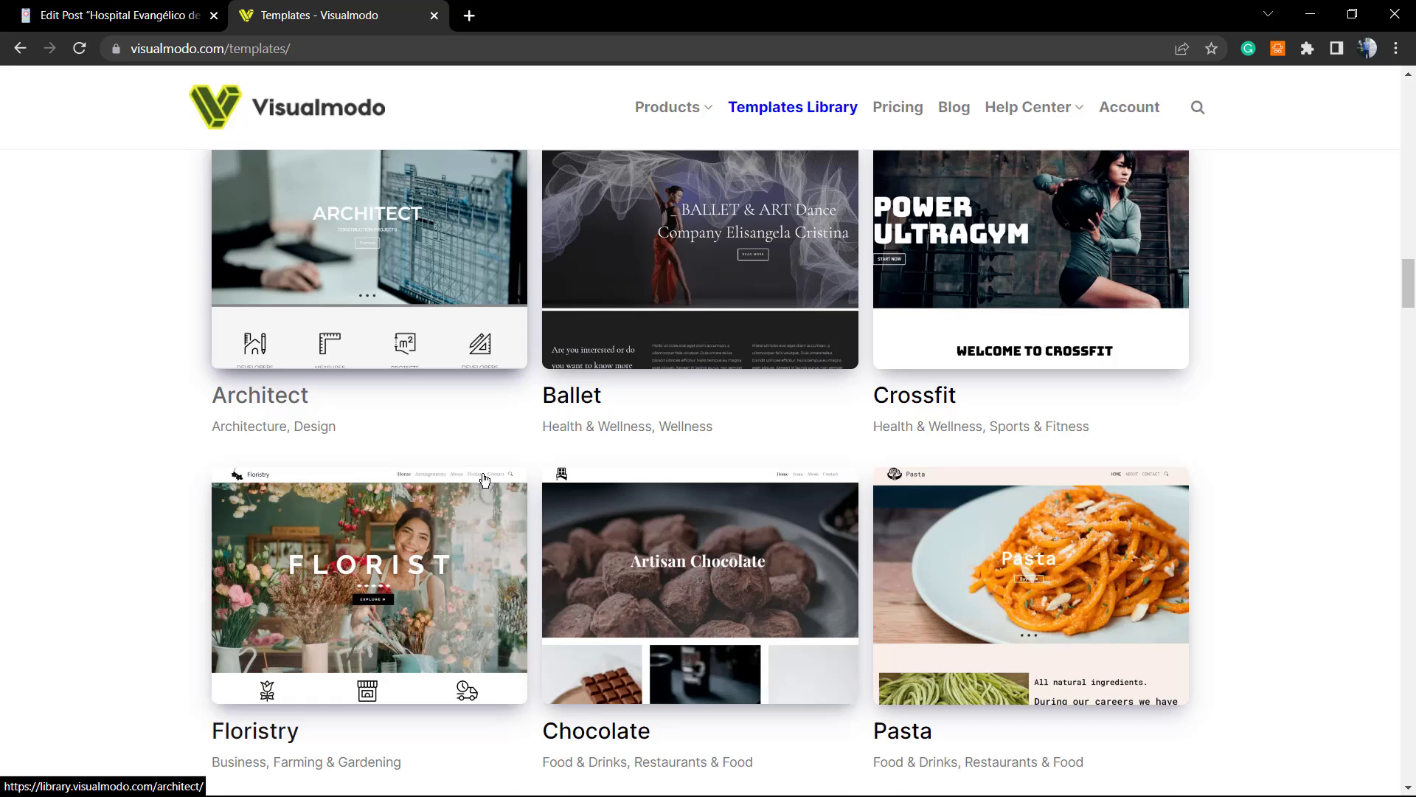
scroll(down, 3)
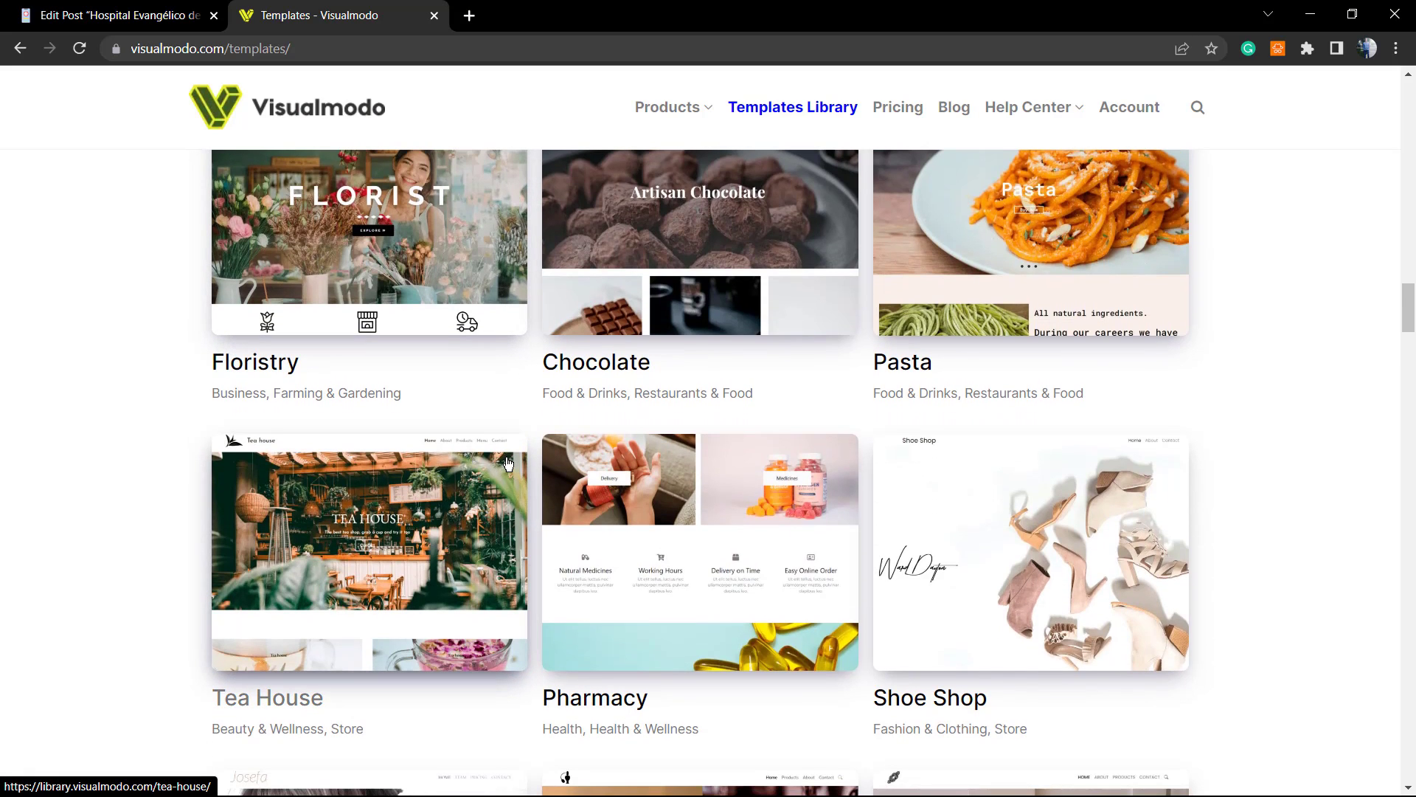
scroll(down, 3)
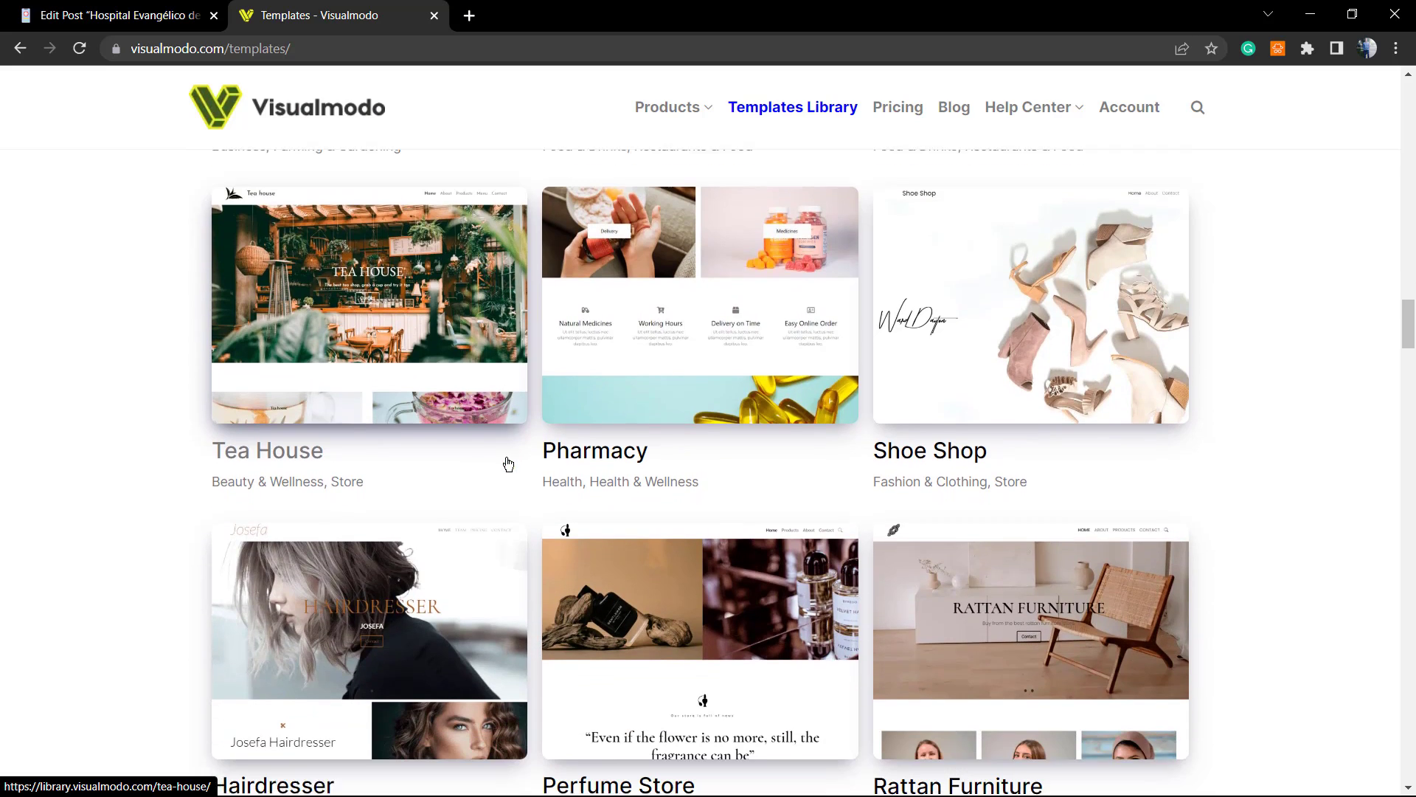
scroll(down, 3)
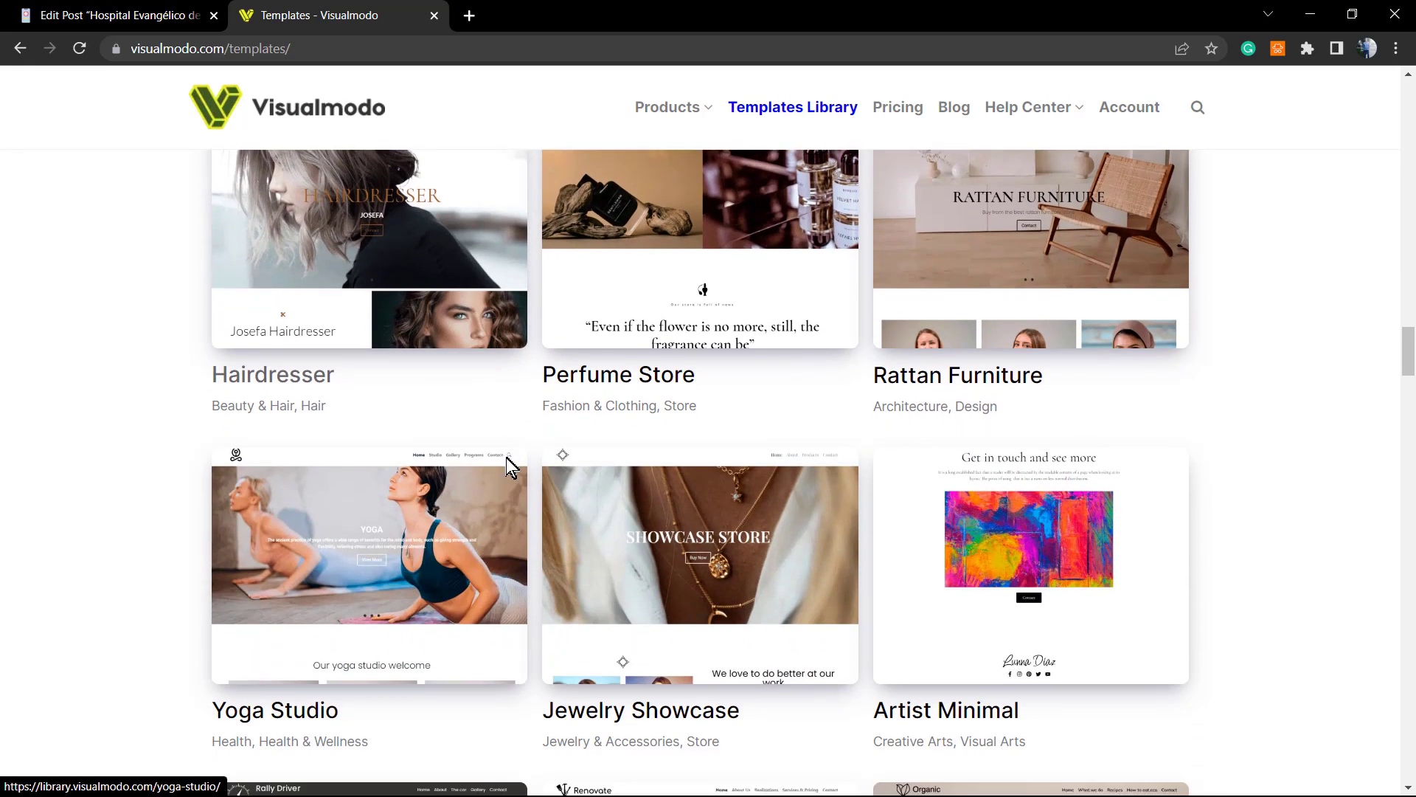
scroll(down, 3)
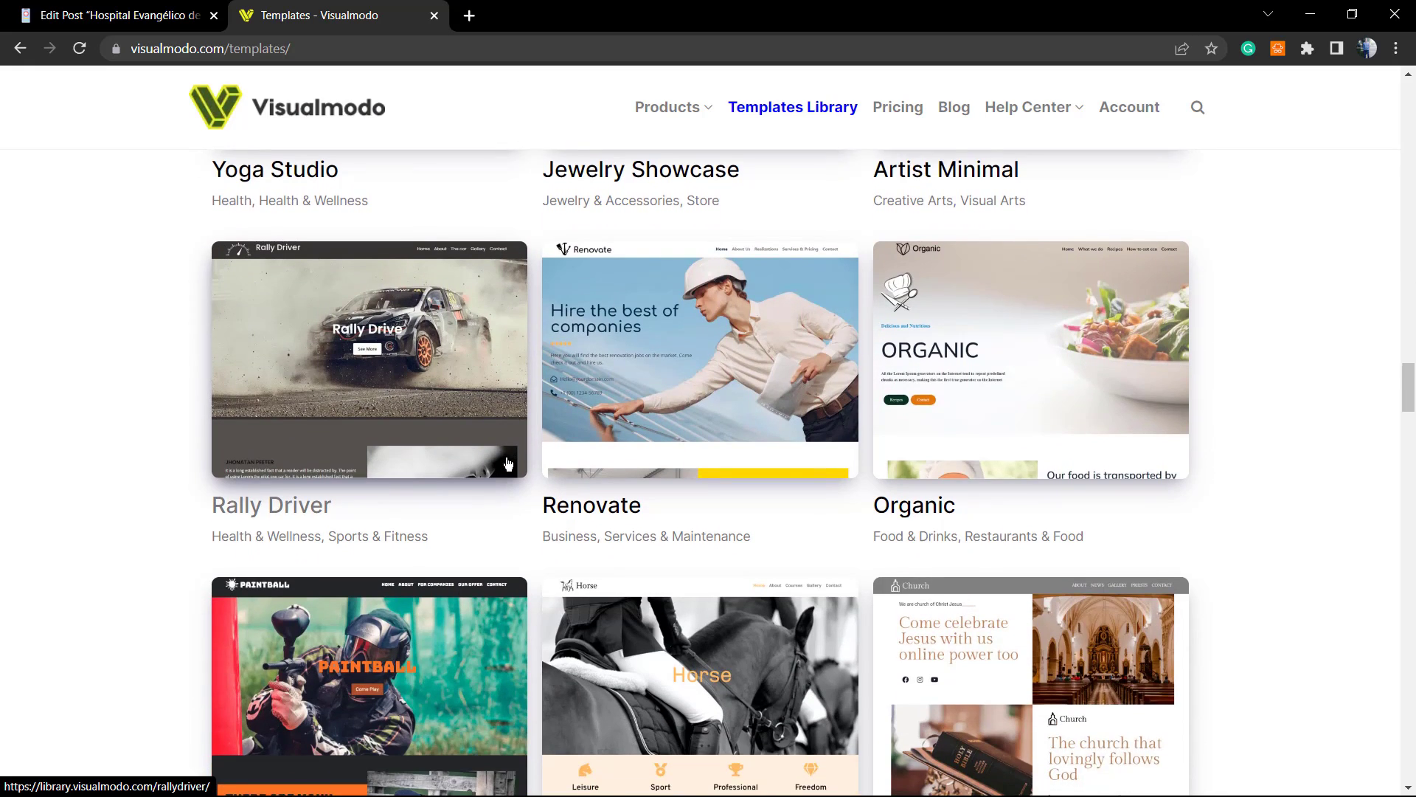
scroll(down, 3)
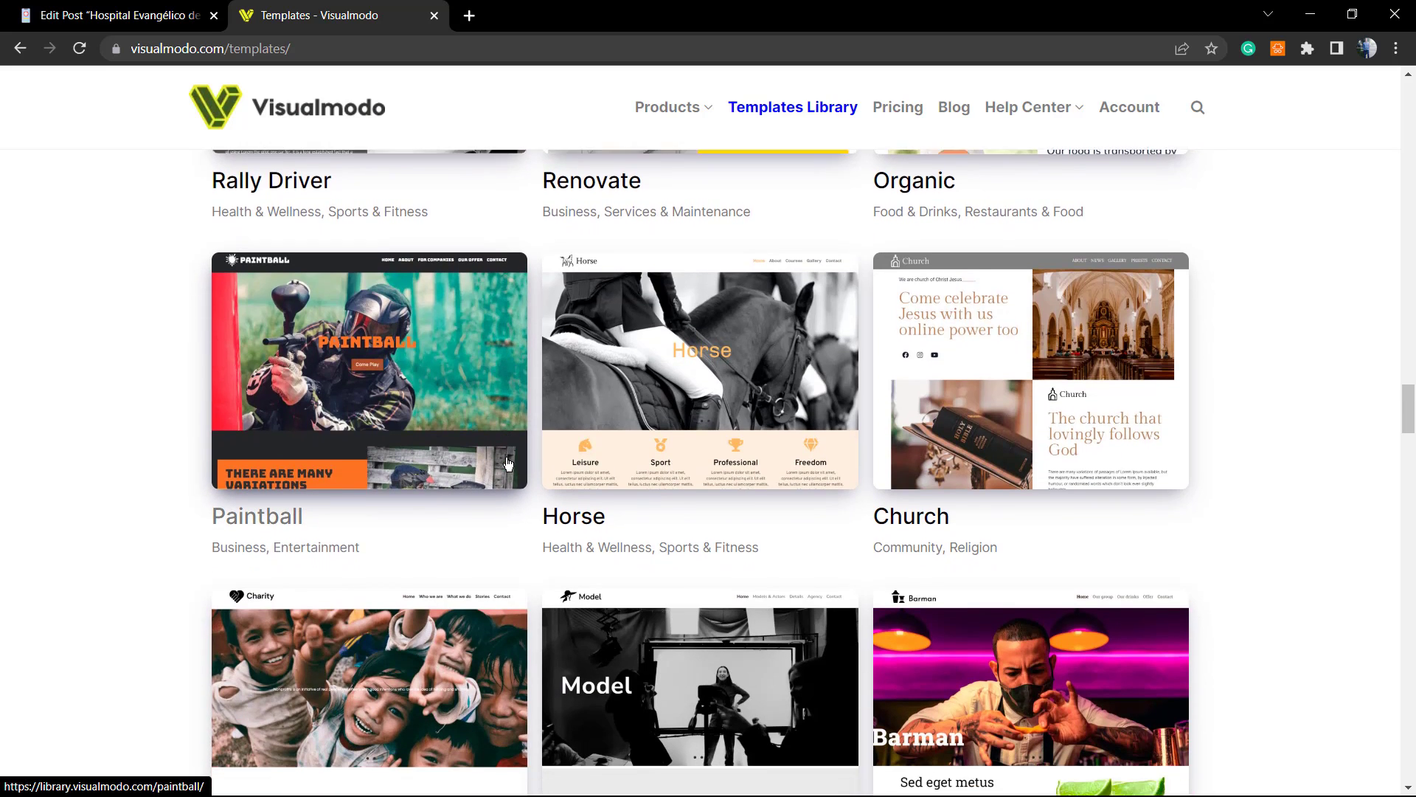
scroll(down, 3)
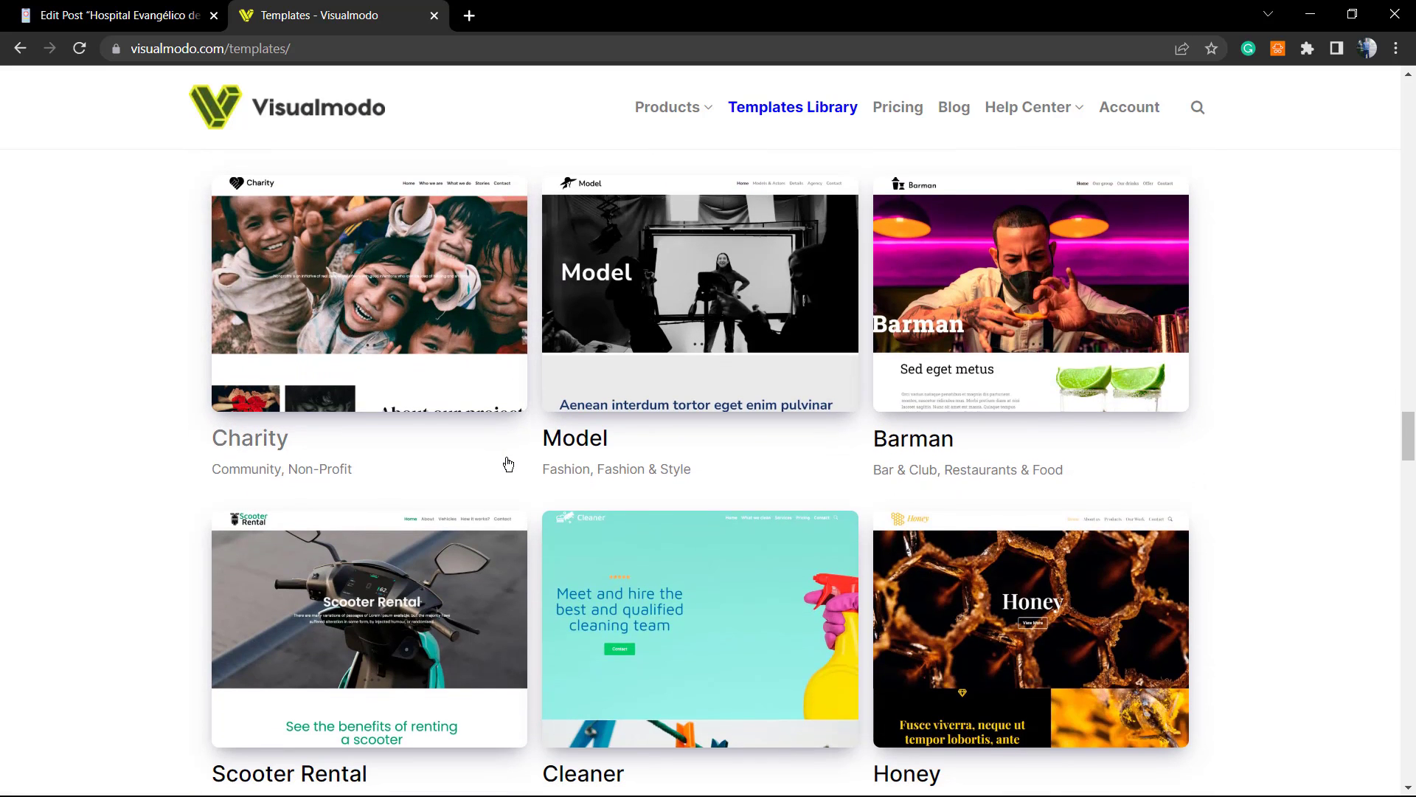
scroll(down, 3)
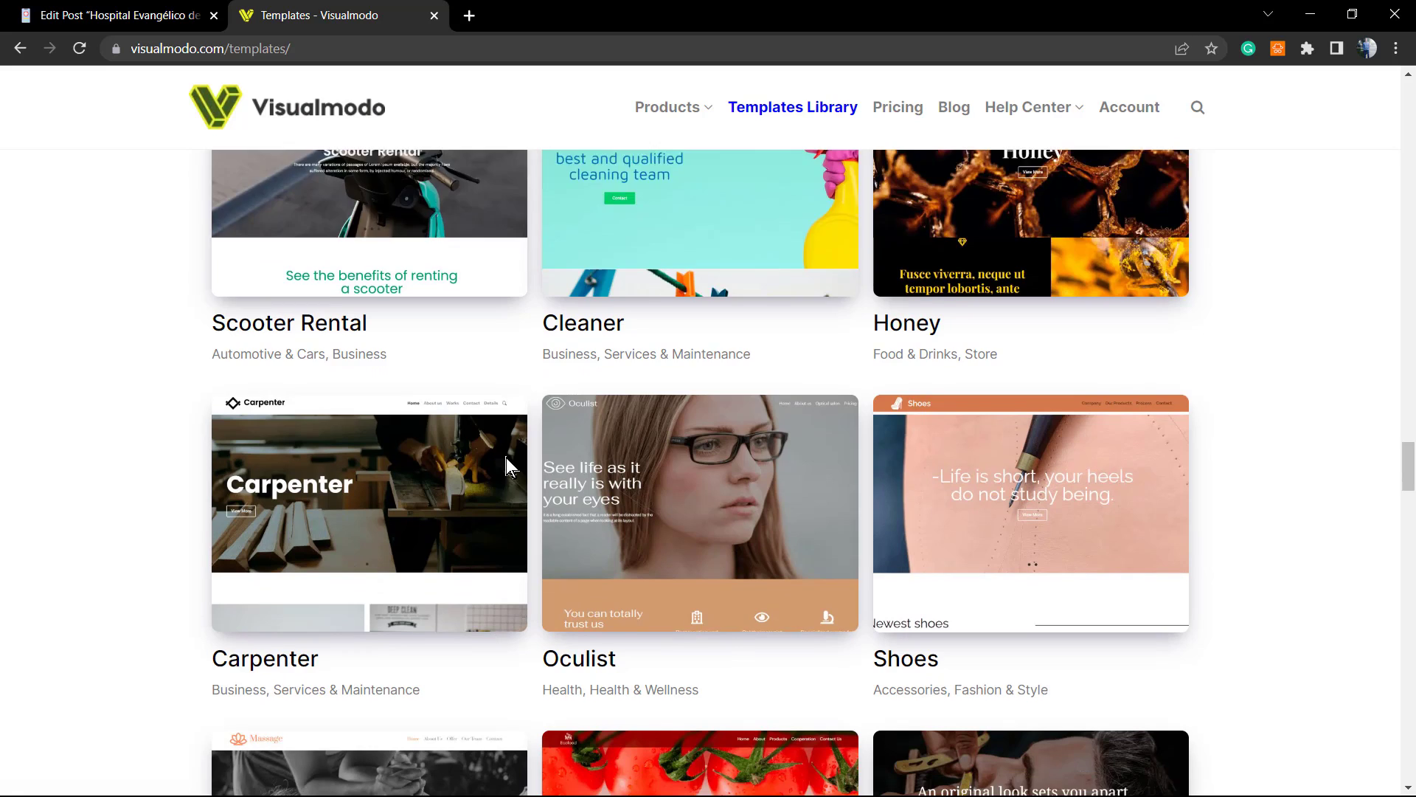
scroll(down, 3)
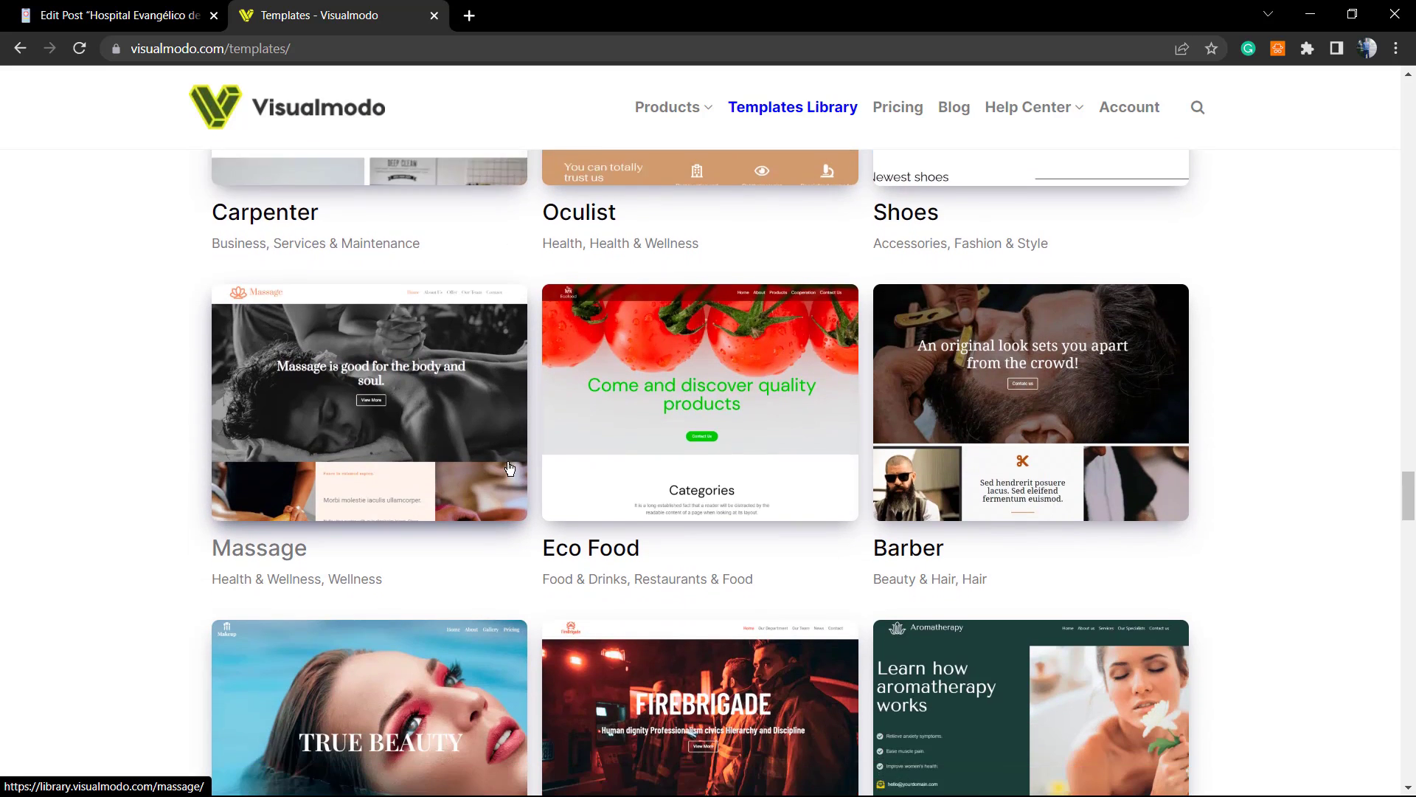
scroll(down, 3)
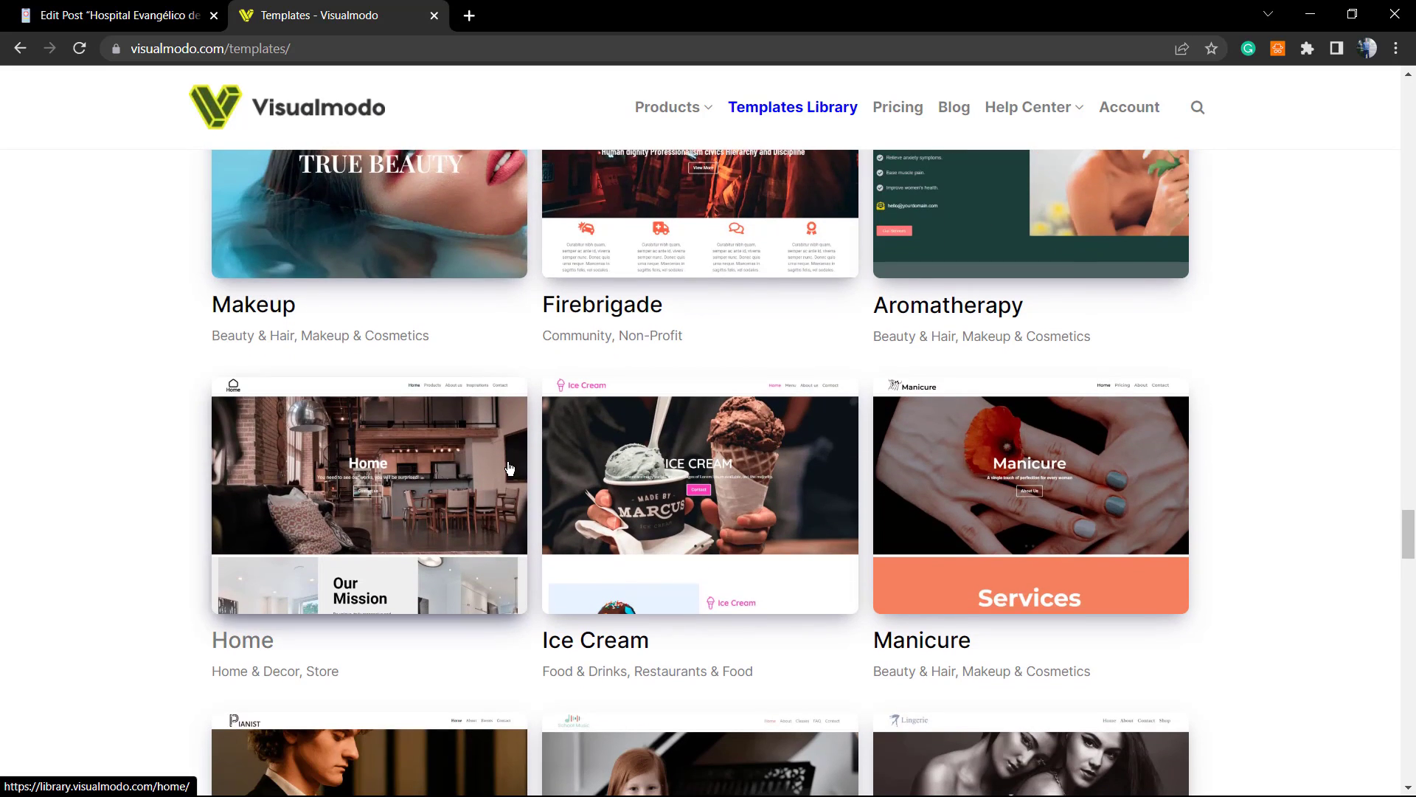
scroll(down, 3)
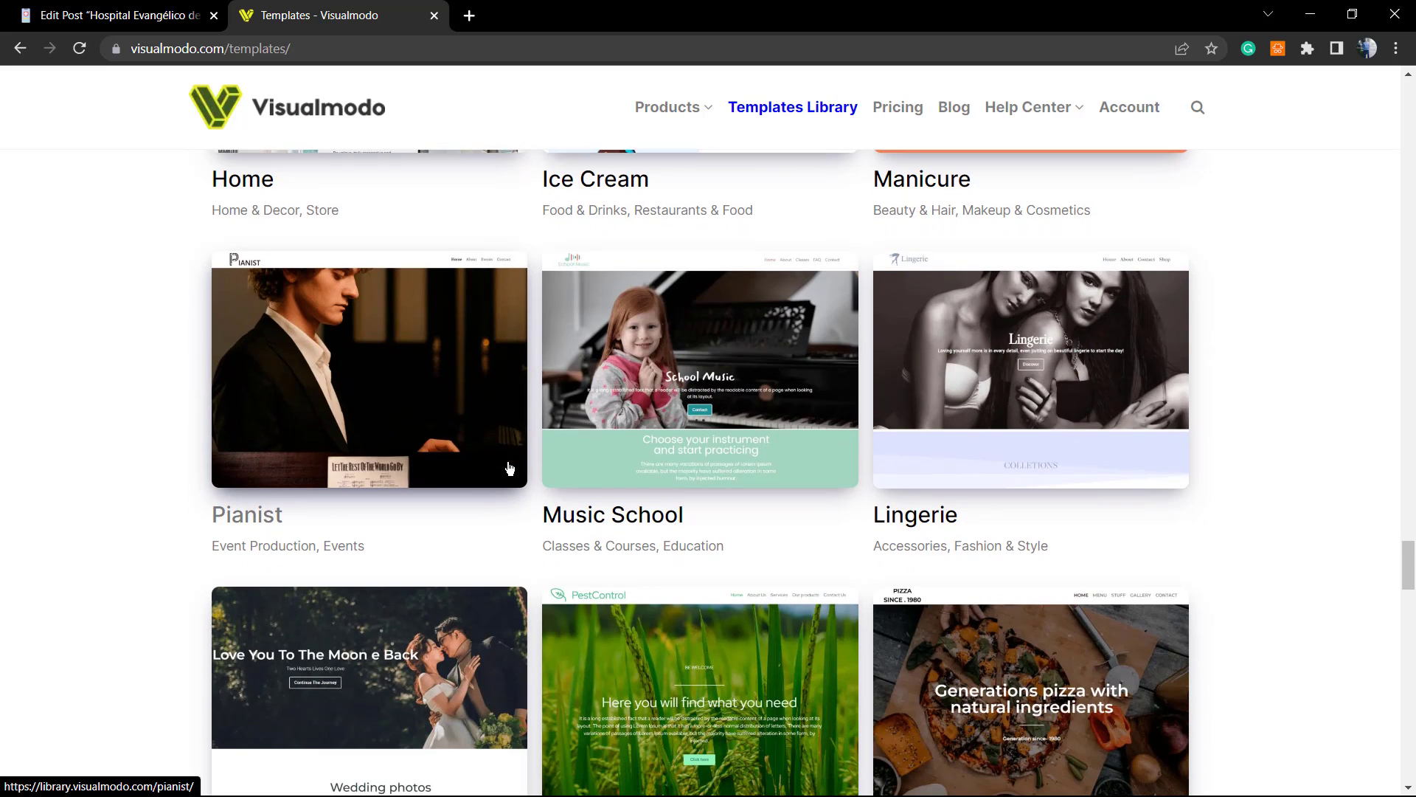
scroll(down, 3)
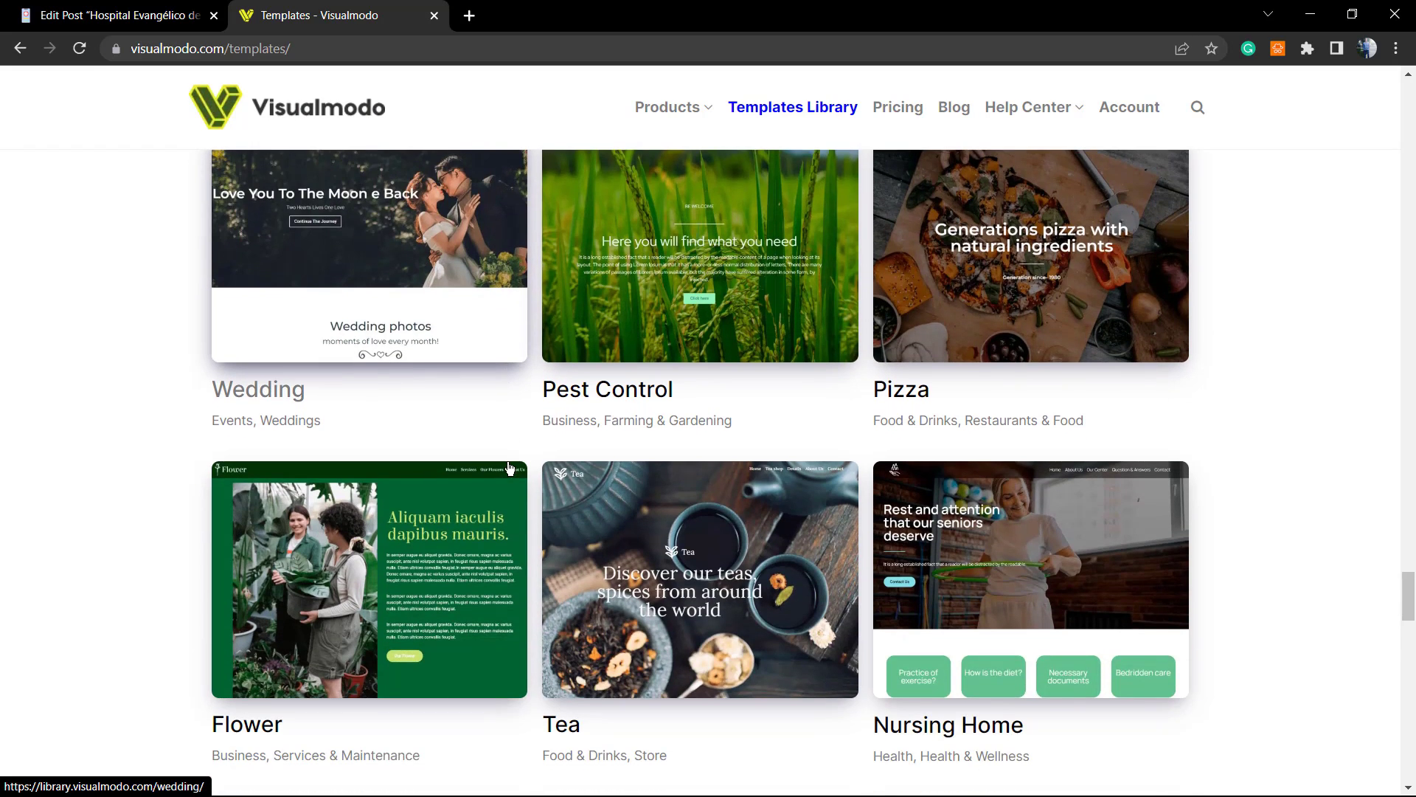
scroll(down, 3)
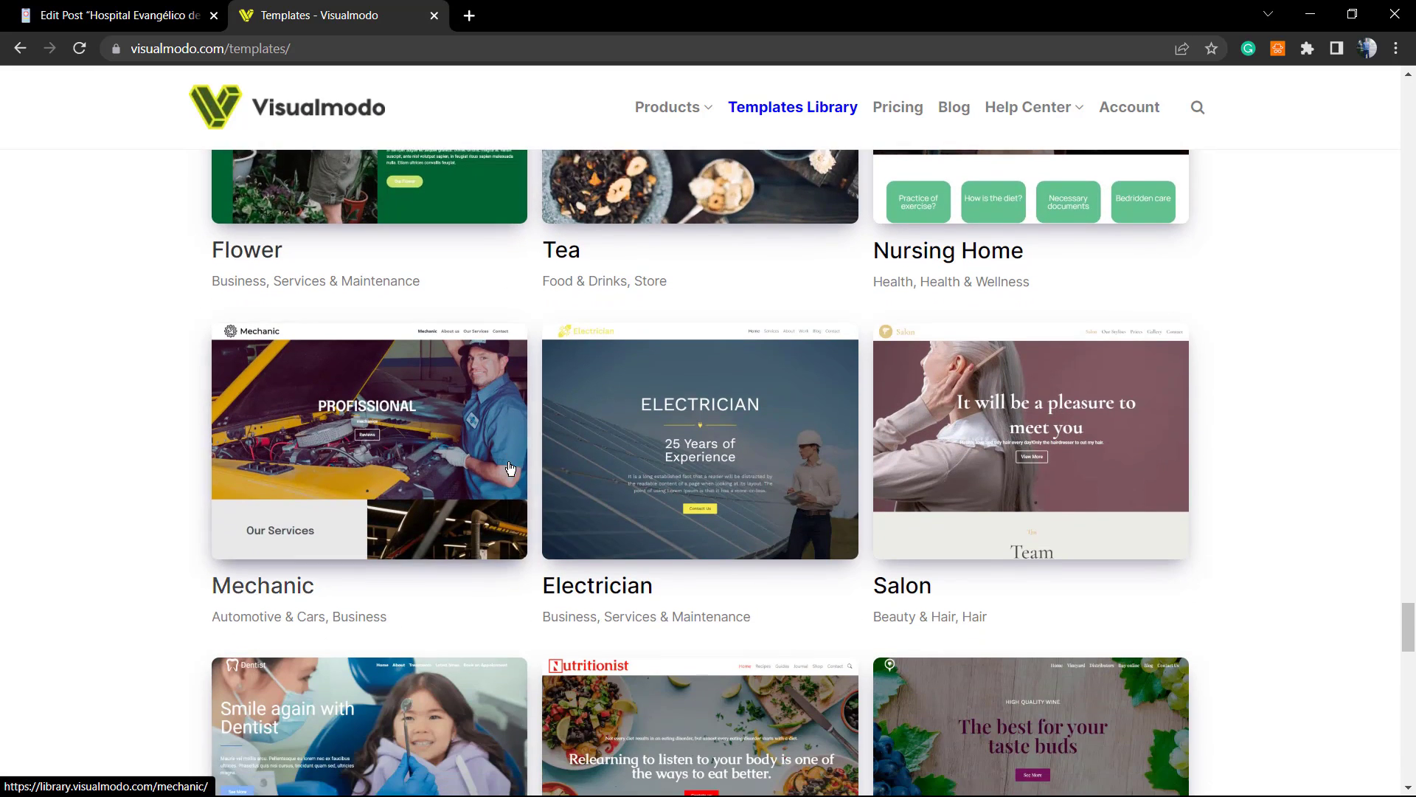
scroll(down, 3)
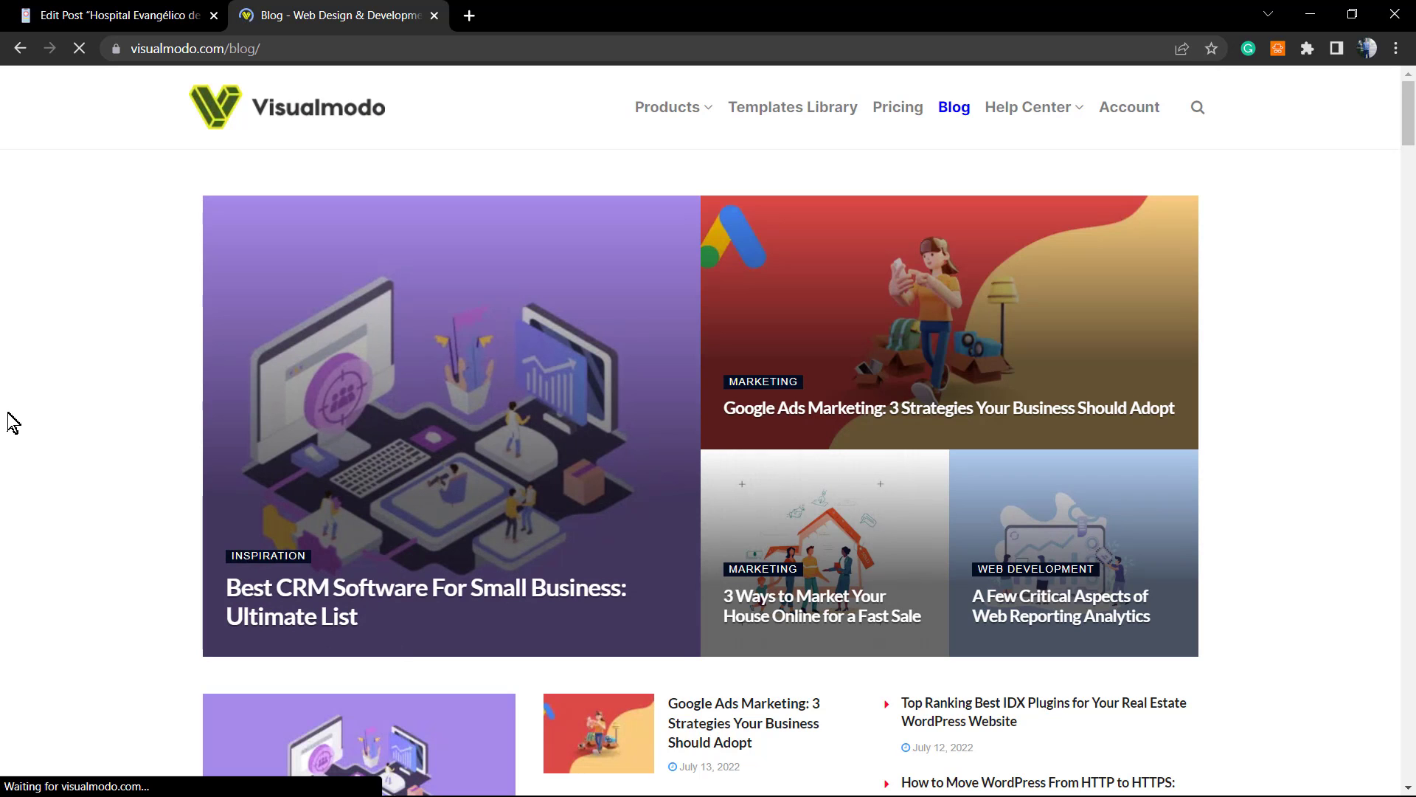
scroll(down, 3)
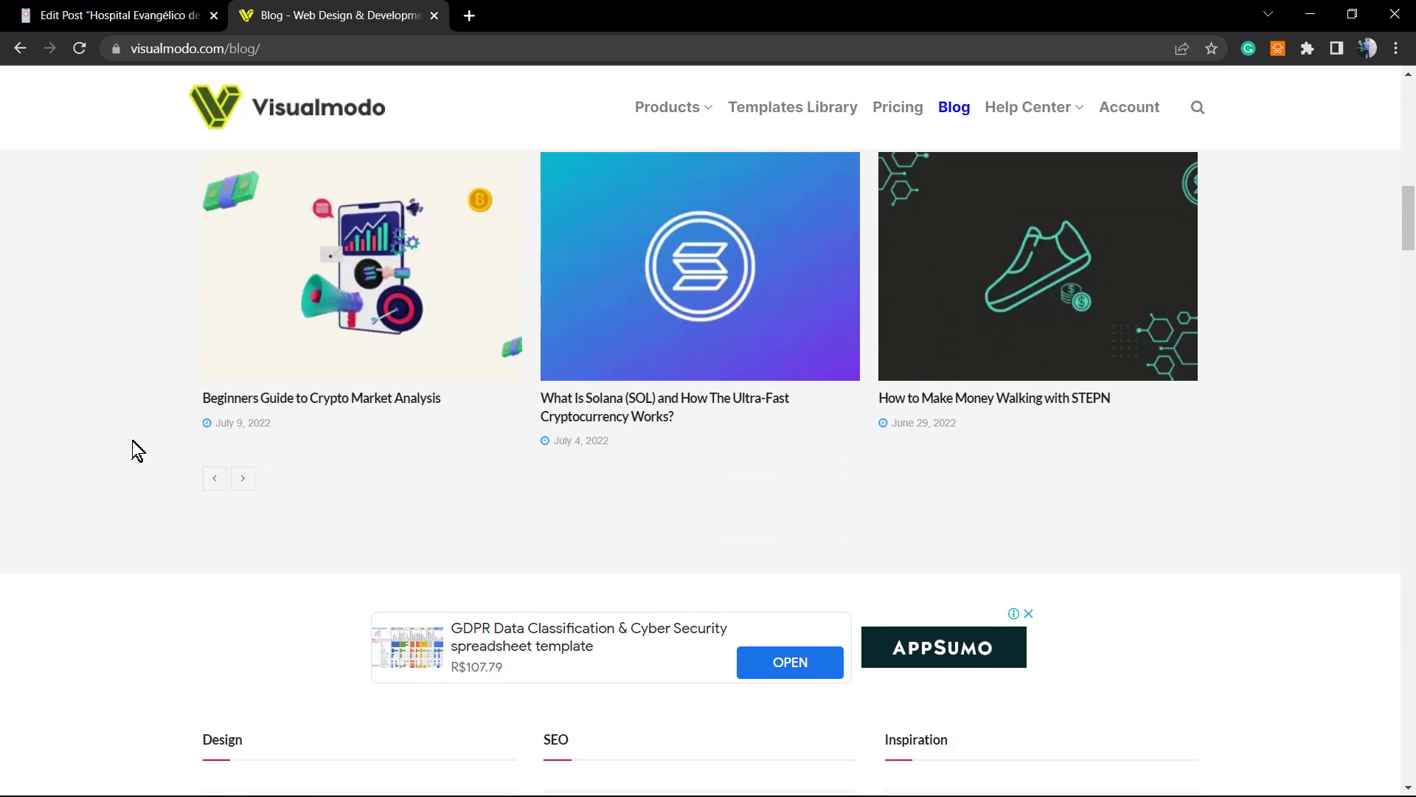
scroll(down, 3)
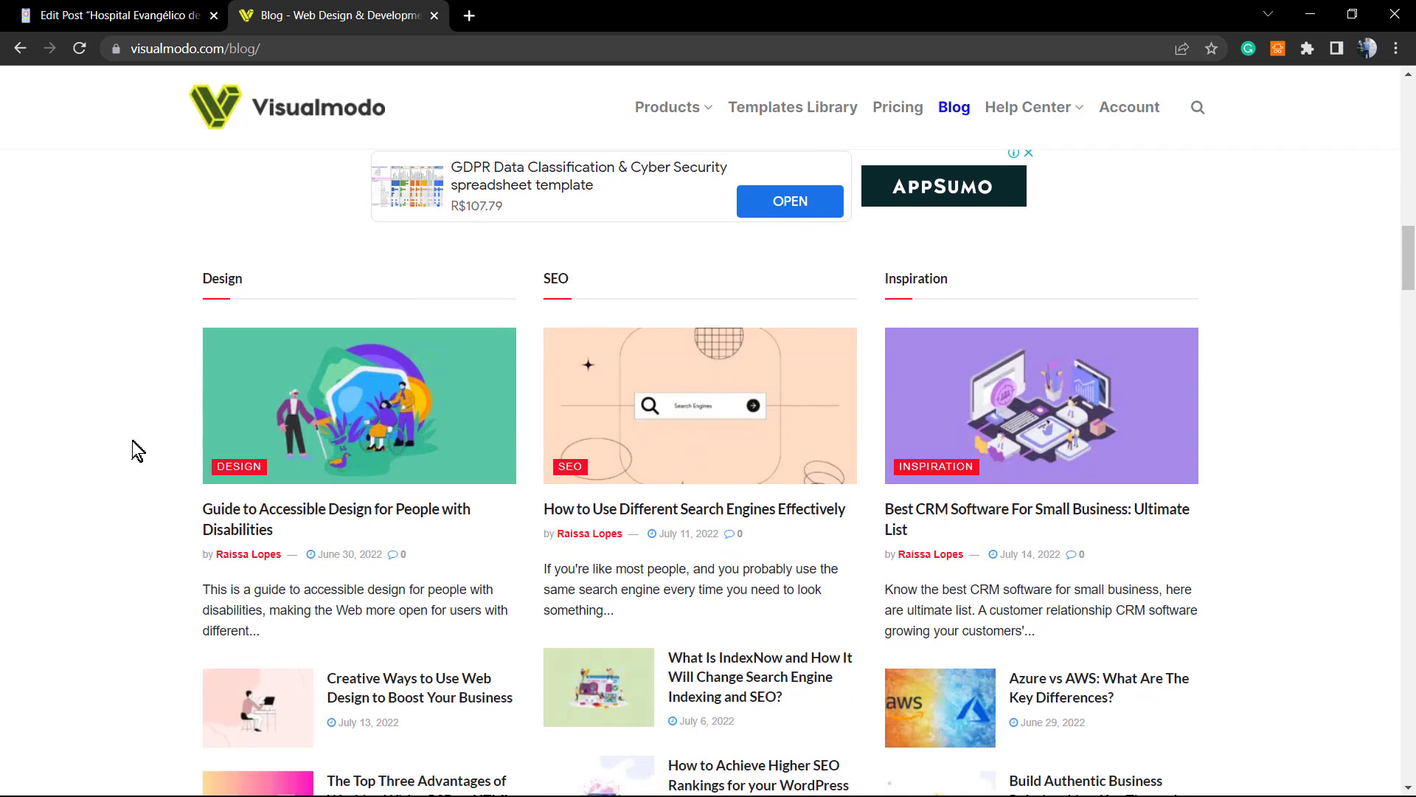